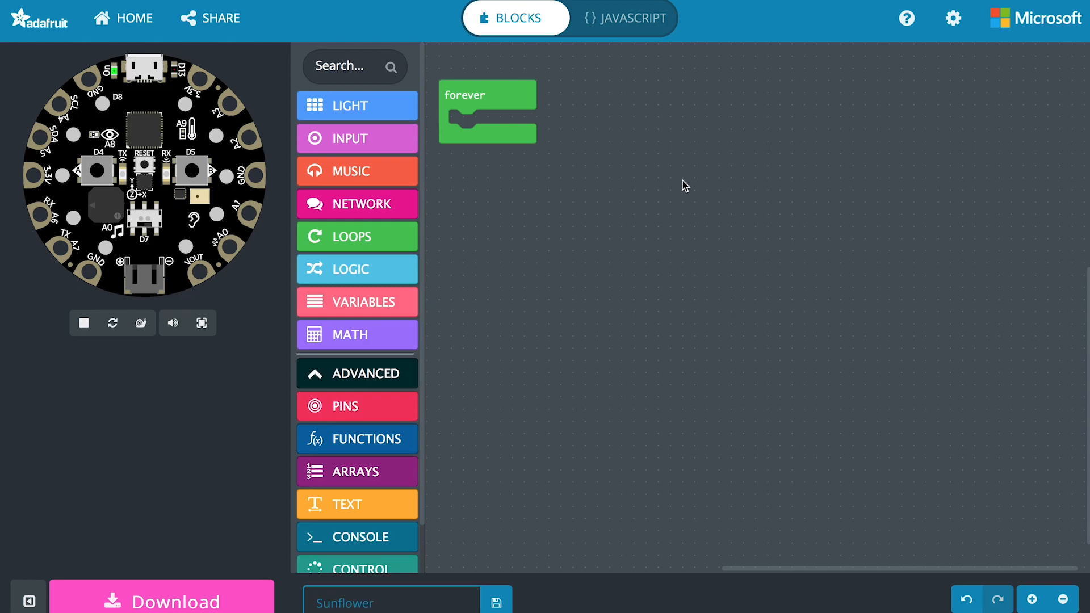
pyautogui.moveTo(480, 201)
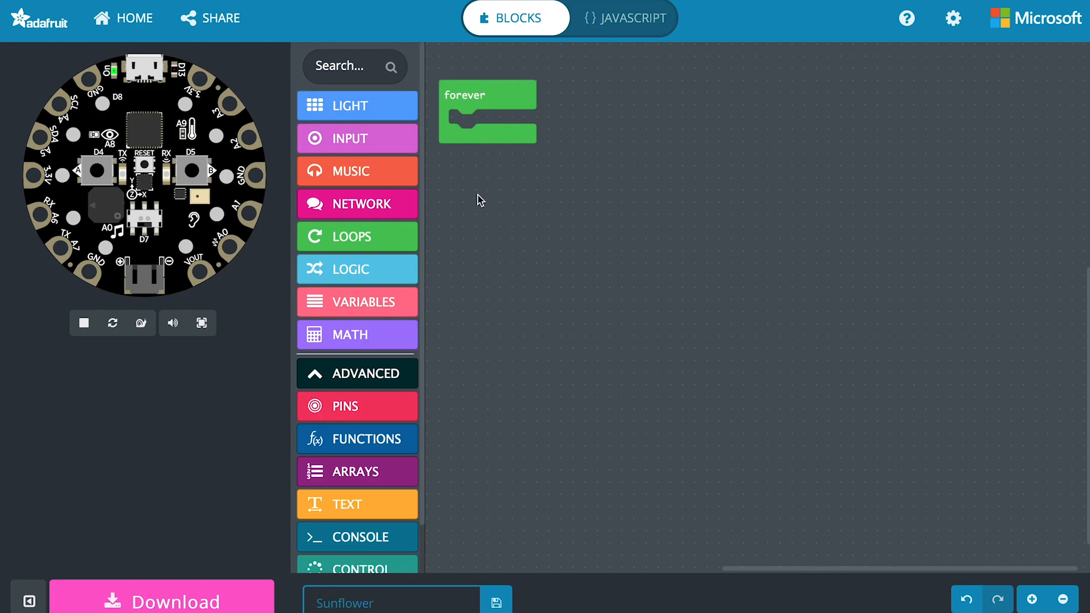
# Step: Place a servo write block in forever with pin A1 and angle 90
pyautogui.click(480, 101)
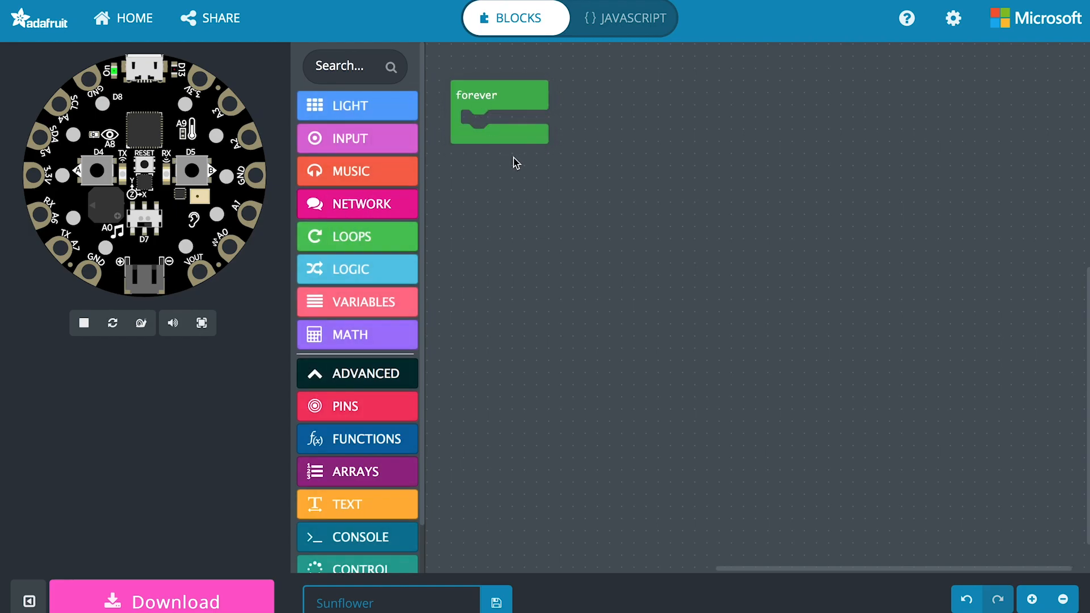
pyautogui.moveTo(488, 180)
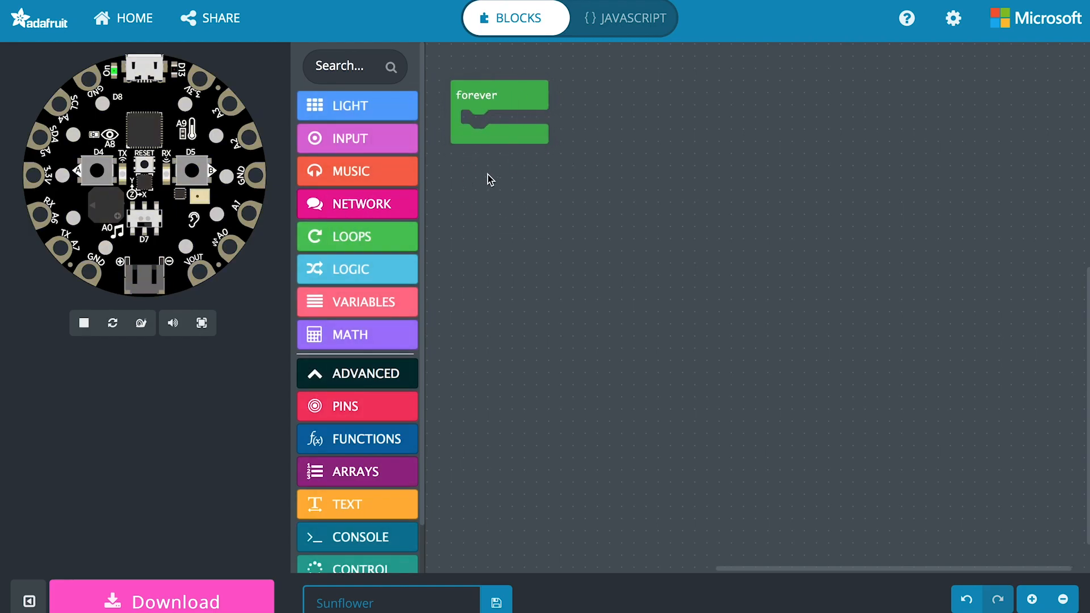
pyautogui.moveTo(493, 275)
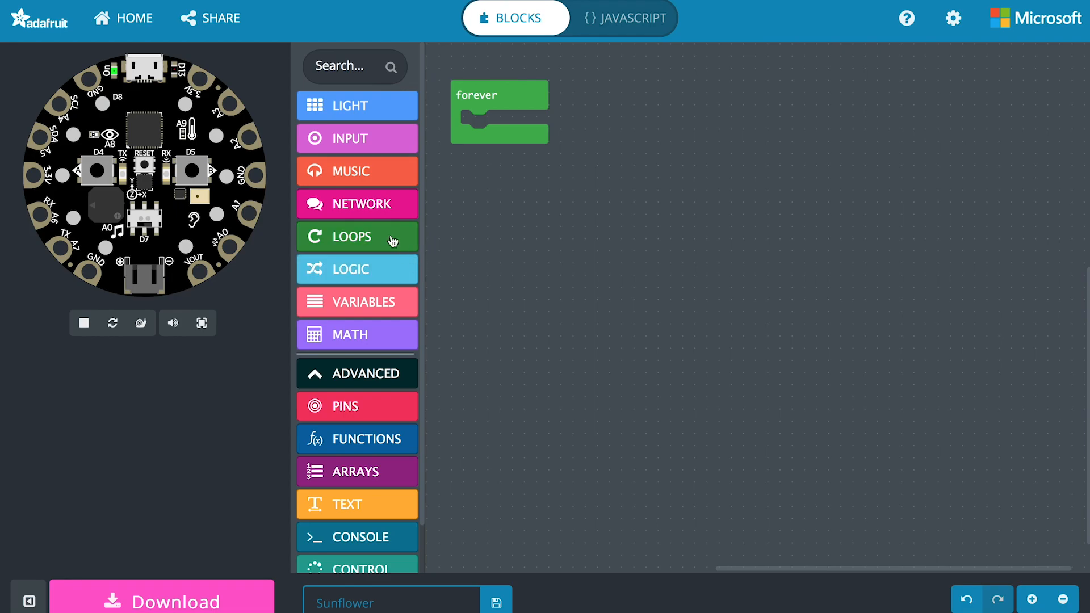
pyautogui.moveTo(365, 410)
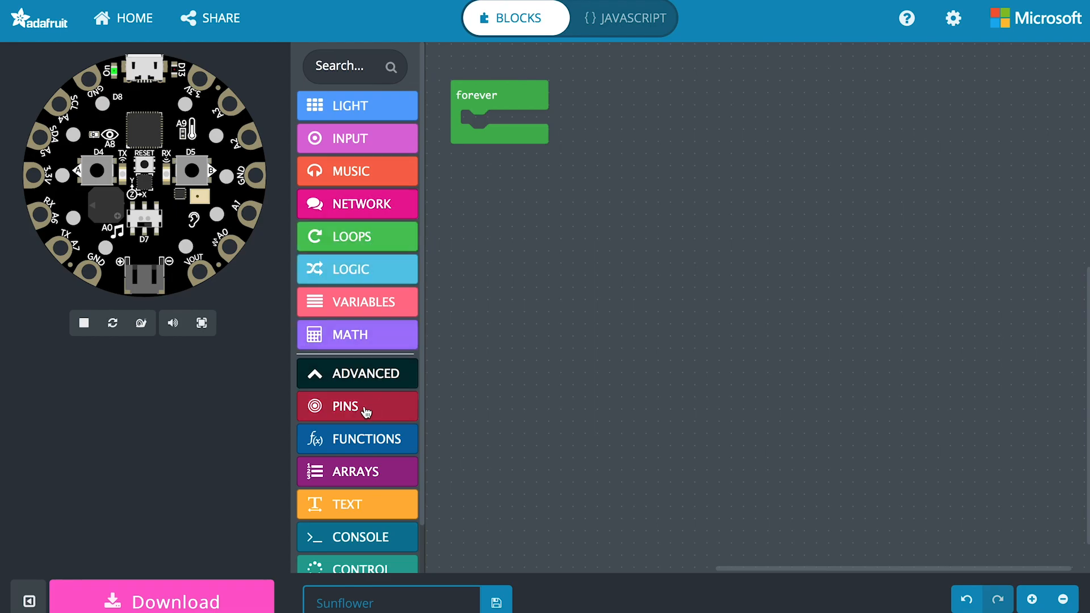
pyautogui.click(357, 406)
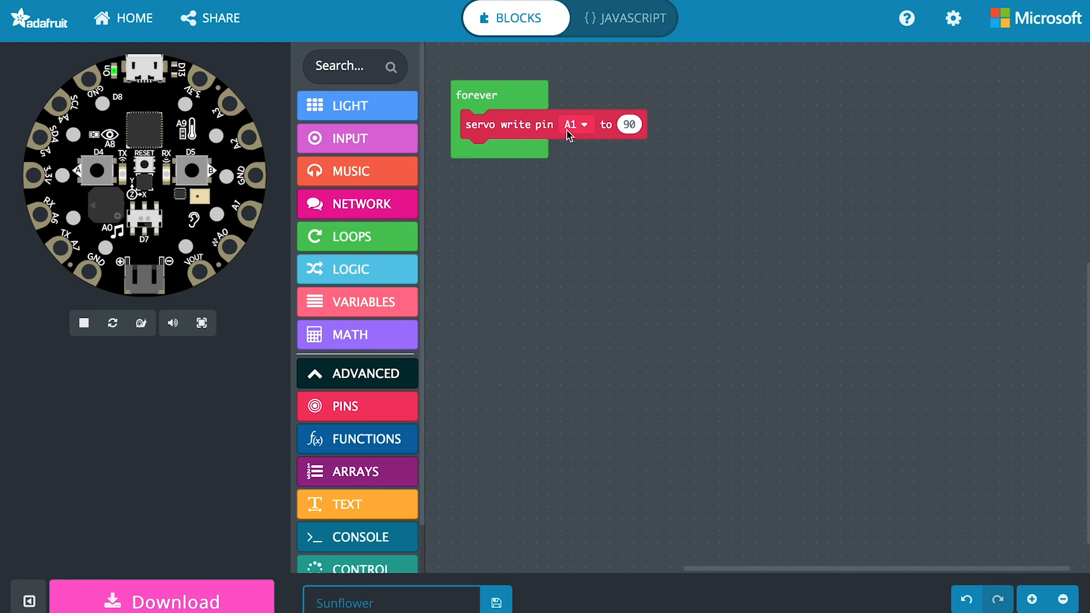
pyautogui.click(573, 124)
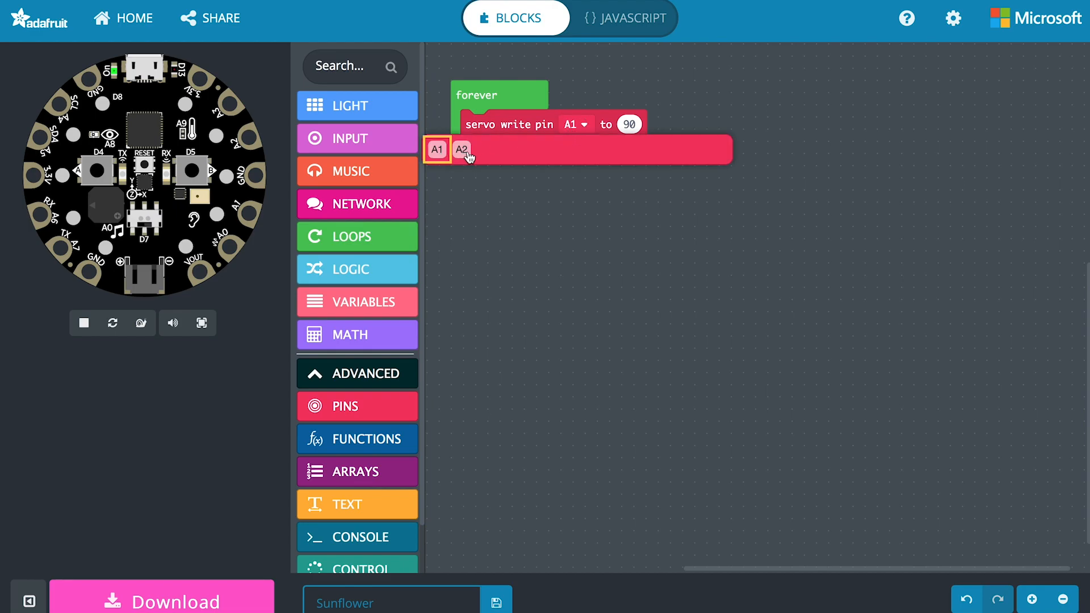
pyautogui.moveTo(434, 164)
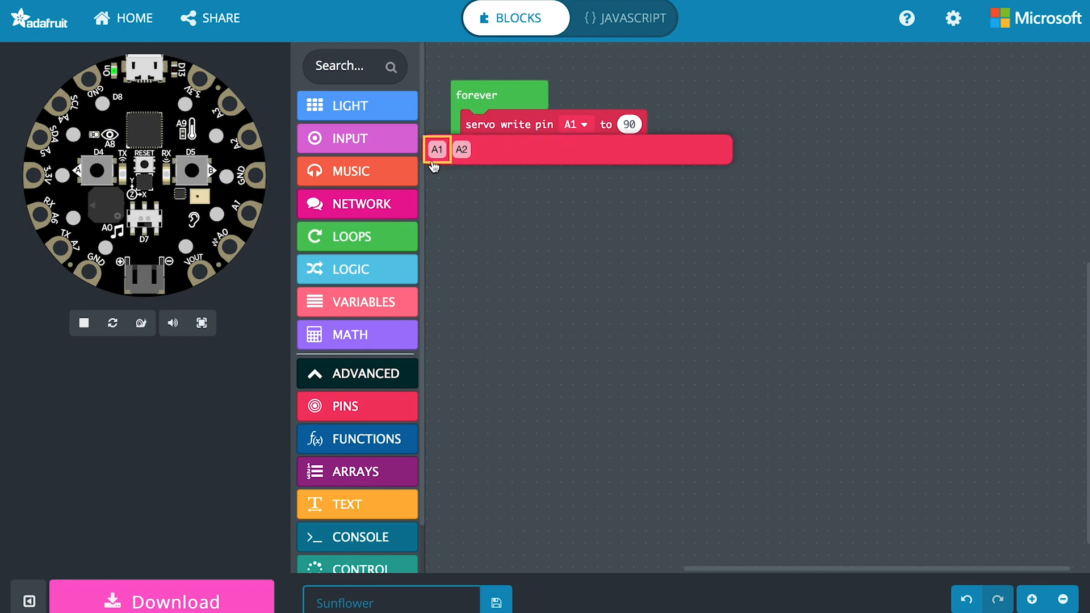
pyautogui.click(629, 124)
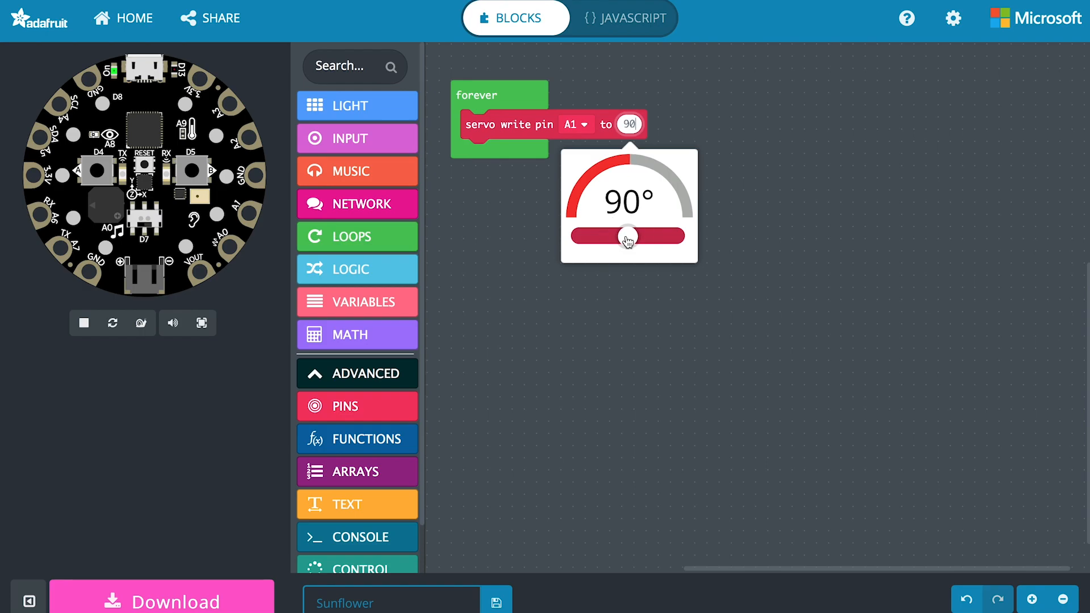
pyautogui.click(639, 284)
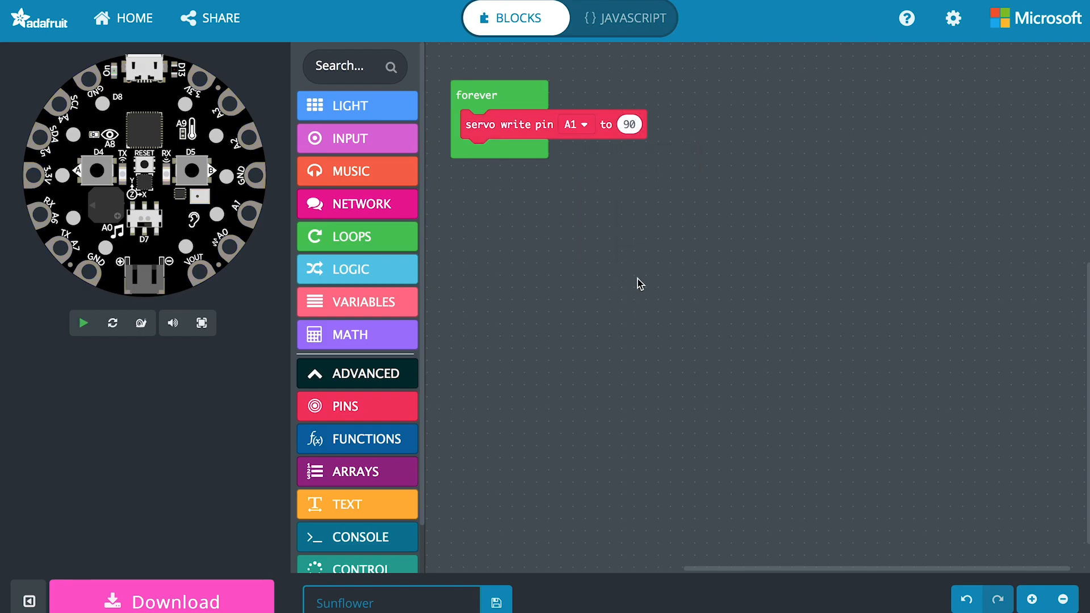
pyautogui.click(83, 322)
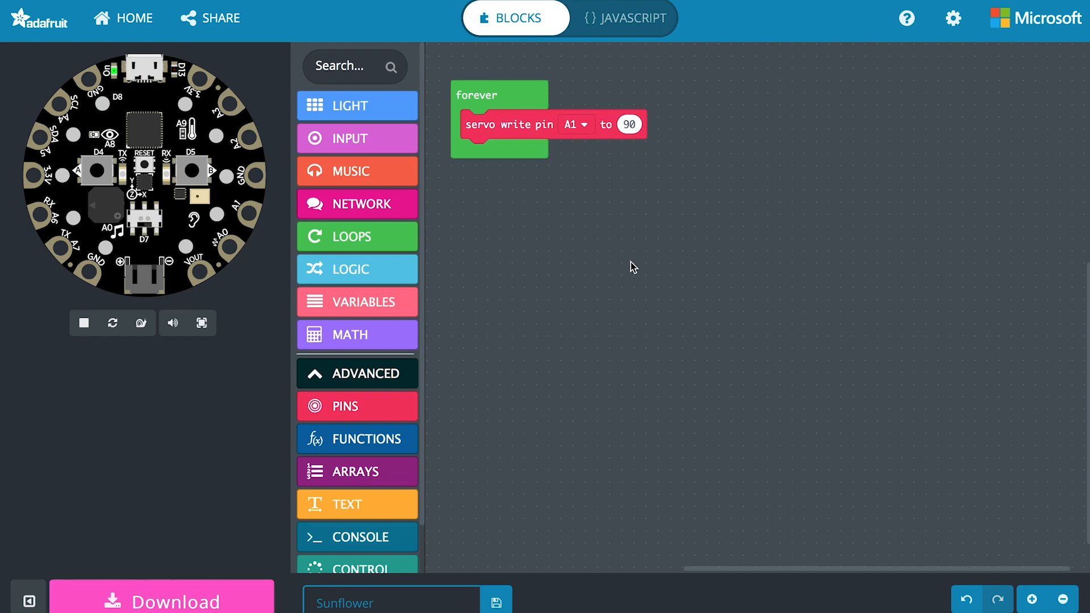
pyautogui.moveTo(607, 259)
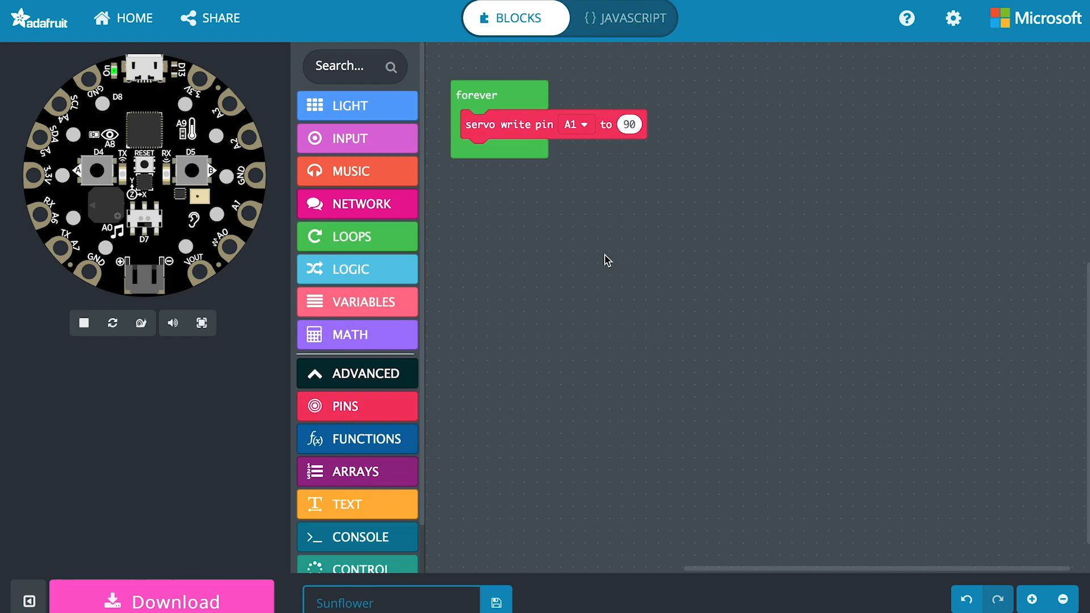
# Step: Add a set dark light threshold block to forever and enter 60 as its value
pyautogui.click(357, 137)
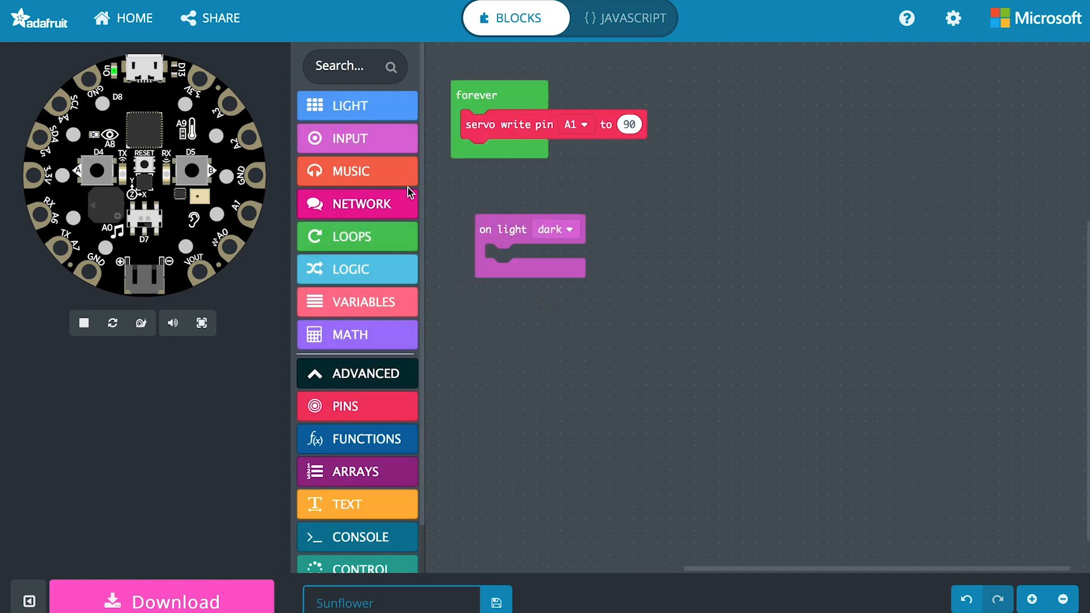
pyautogui.click(357, 137)
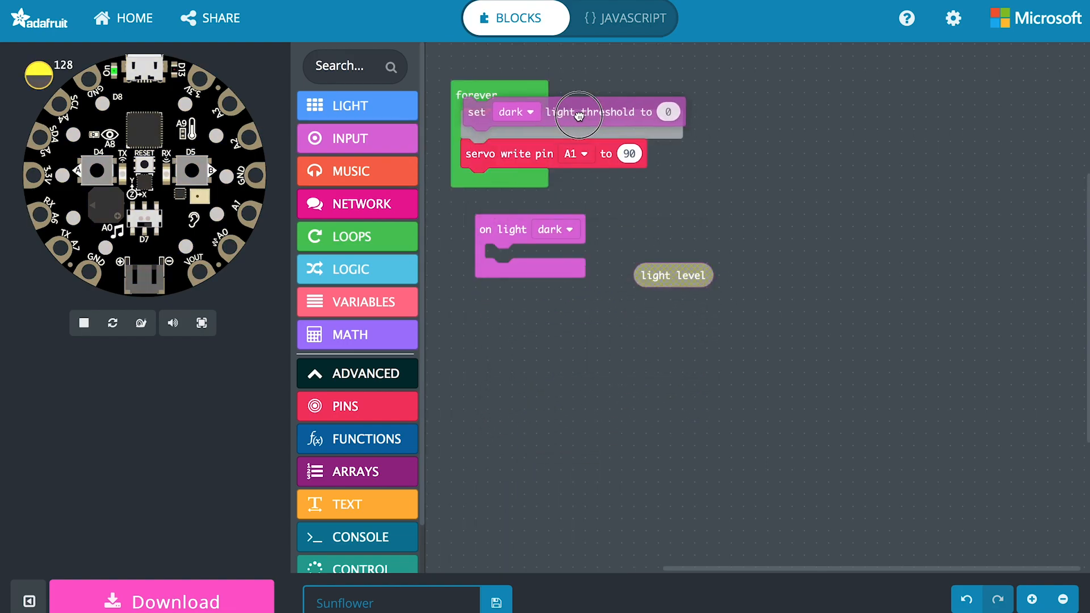
pyautogui.click(84, 322)
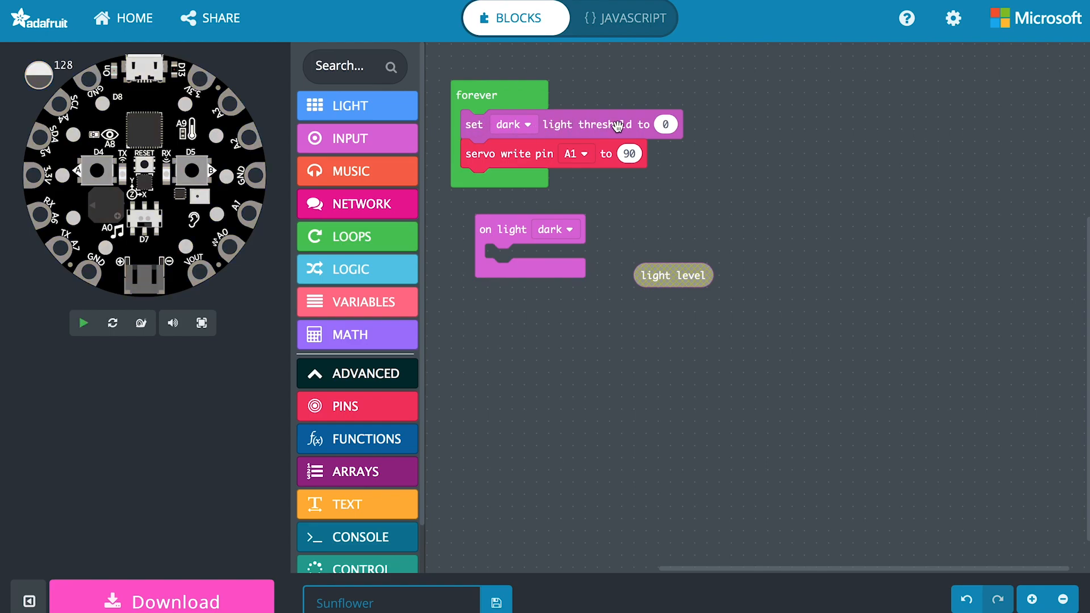
pyautogui.click(664, 124)
pyautogui.write('60')
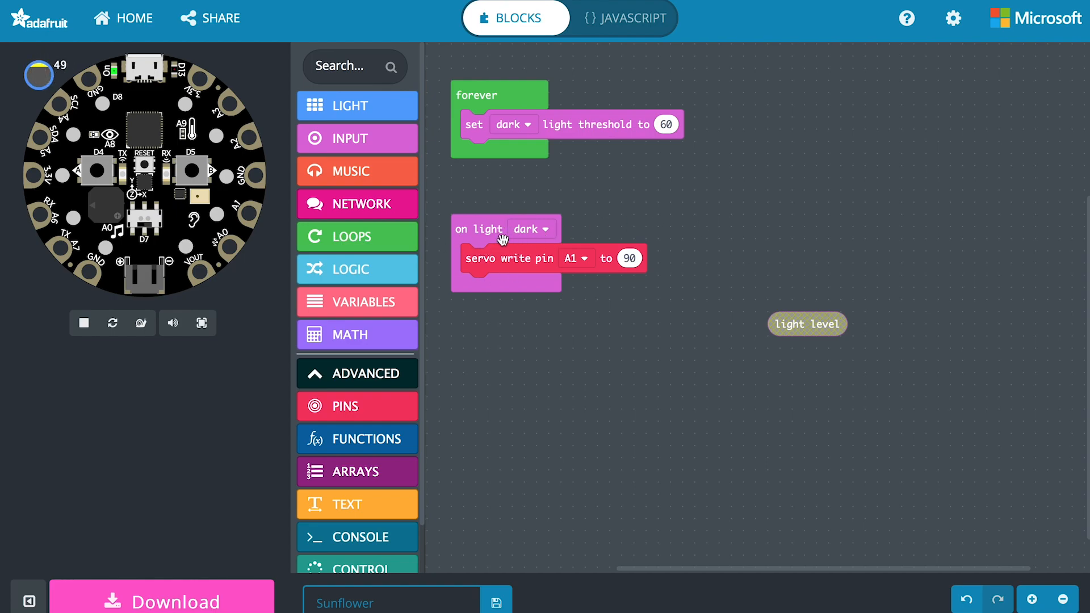
pyautogui.moveTo(529, 267)
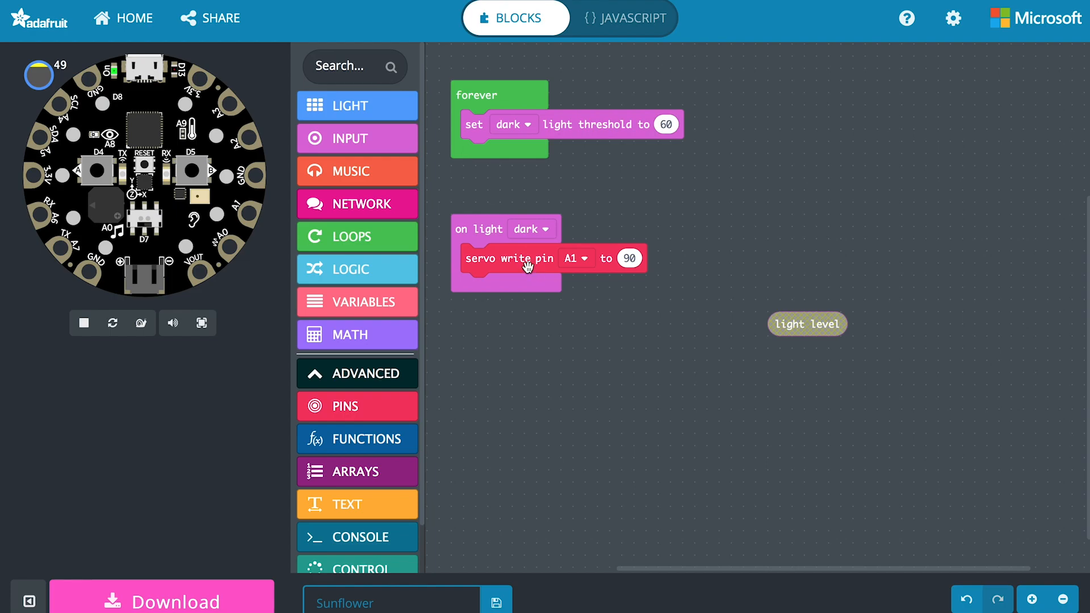
pyautogui.moveTo(520, 240)
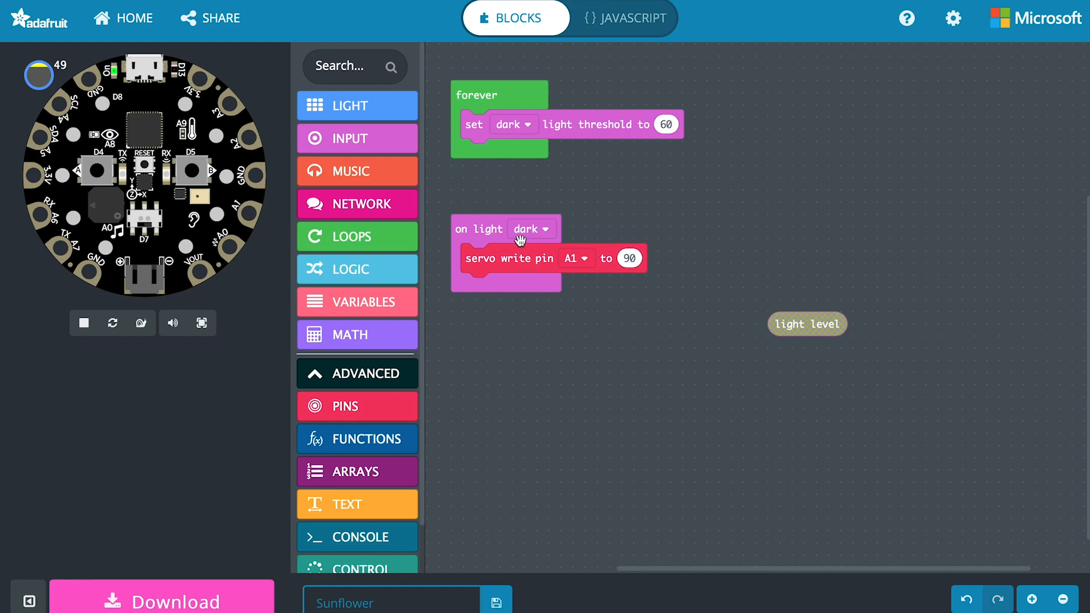
pyautogui.moveTo(615, 132)
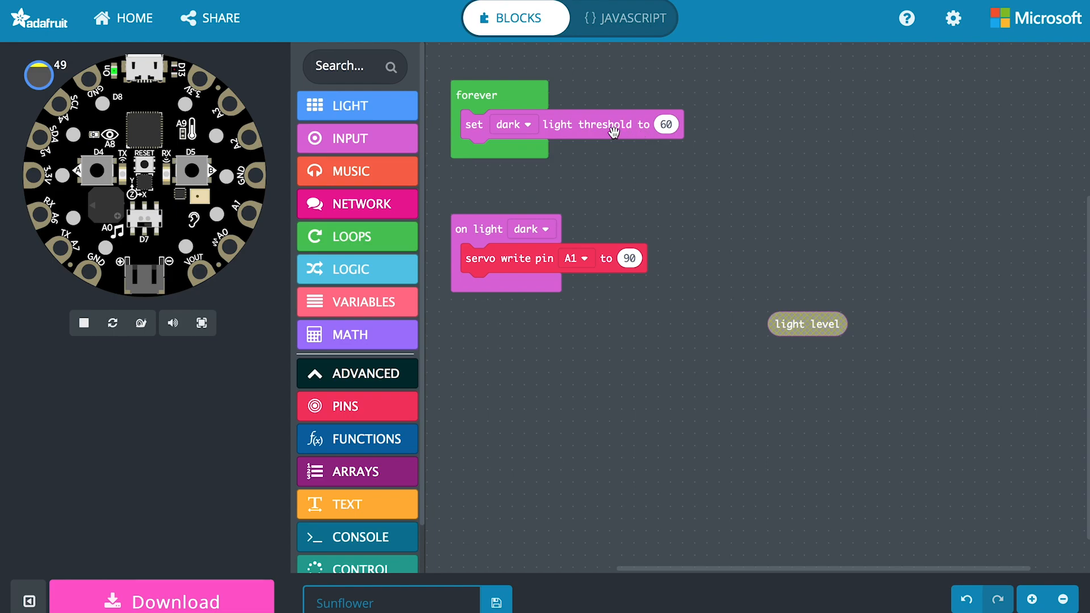
pyautogui.moveTo(541, 317)
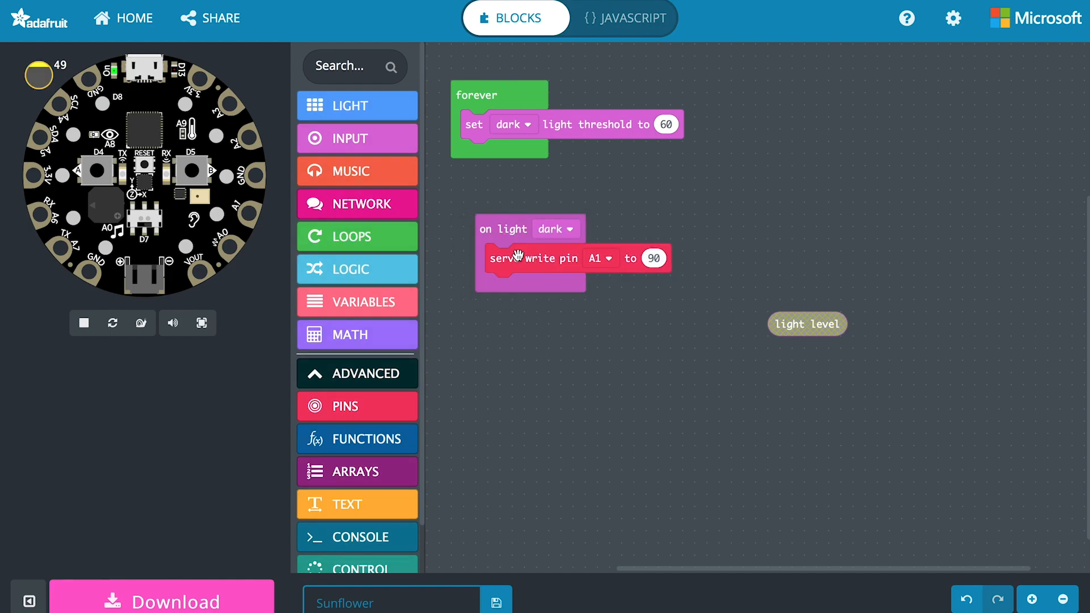
# Step: Delete the on light dark event and the light threshold block from forever
pyautogui.rightClick(531, 258)
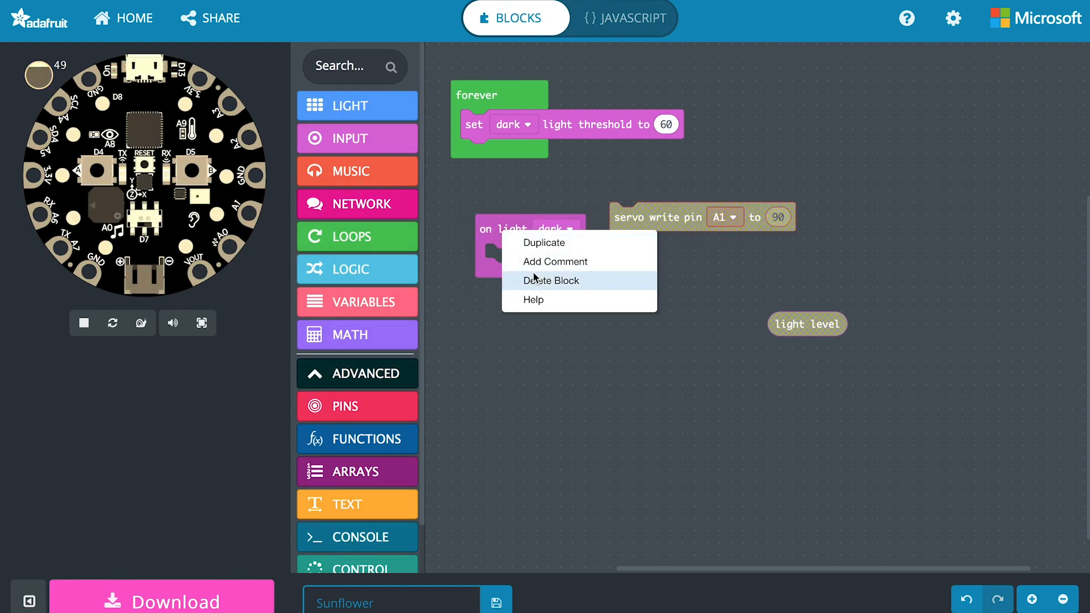
pyautogui.click(551, 280)
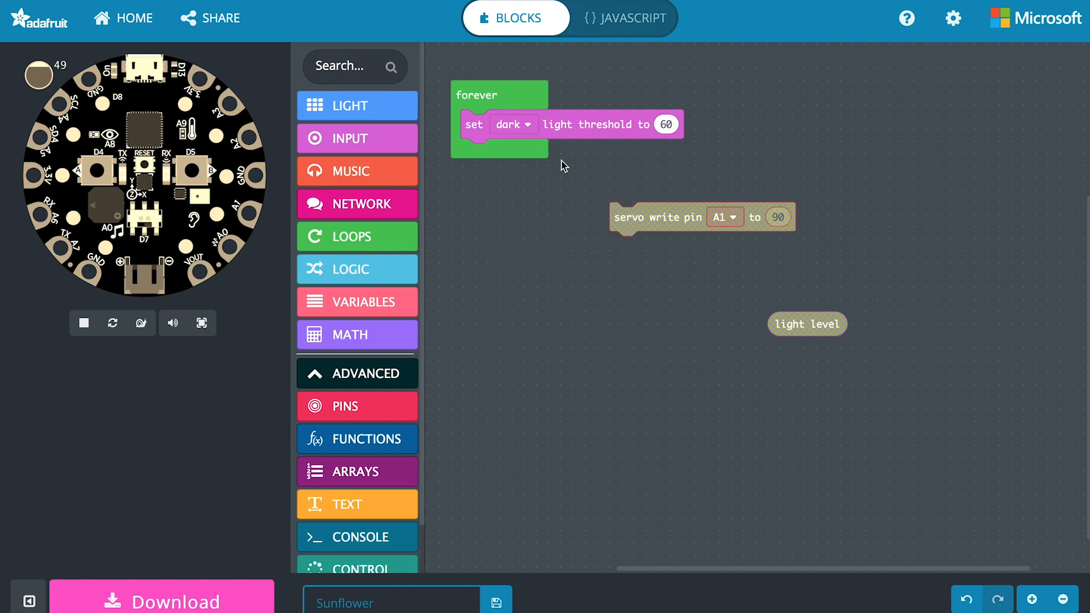
pyautogui.rightClick(598, 127)
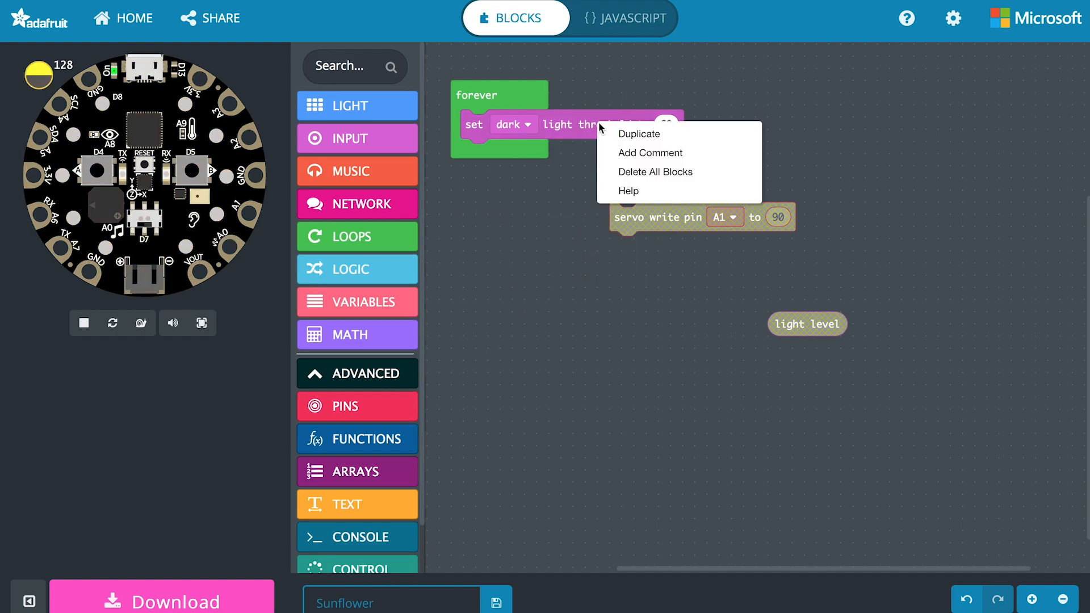
pyautogui.click(655, 171)
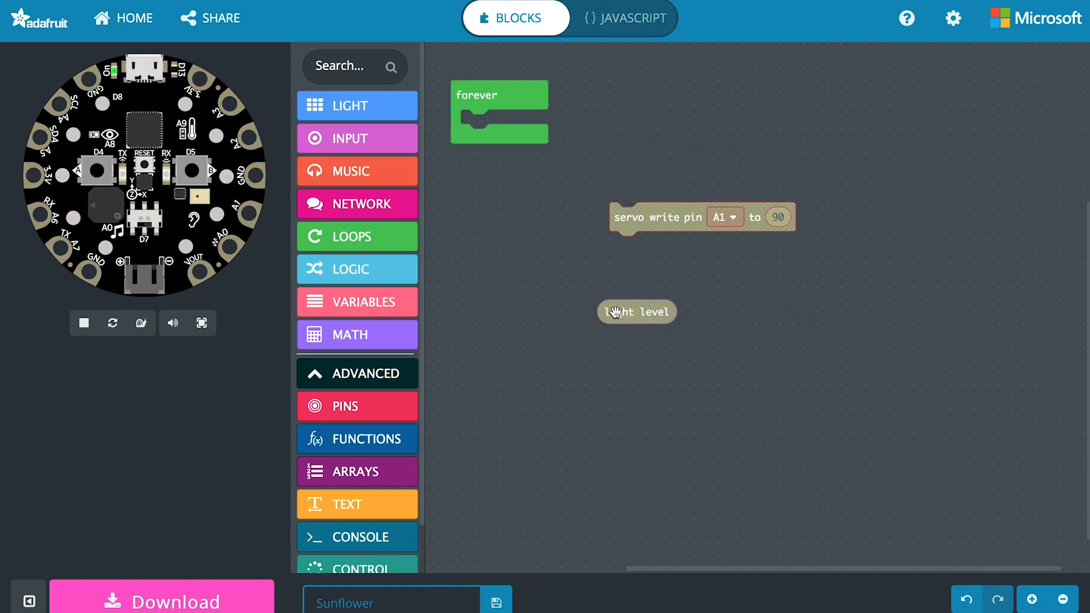
pyautogui.moveTo(555, 309)
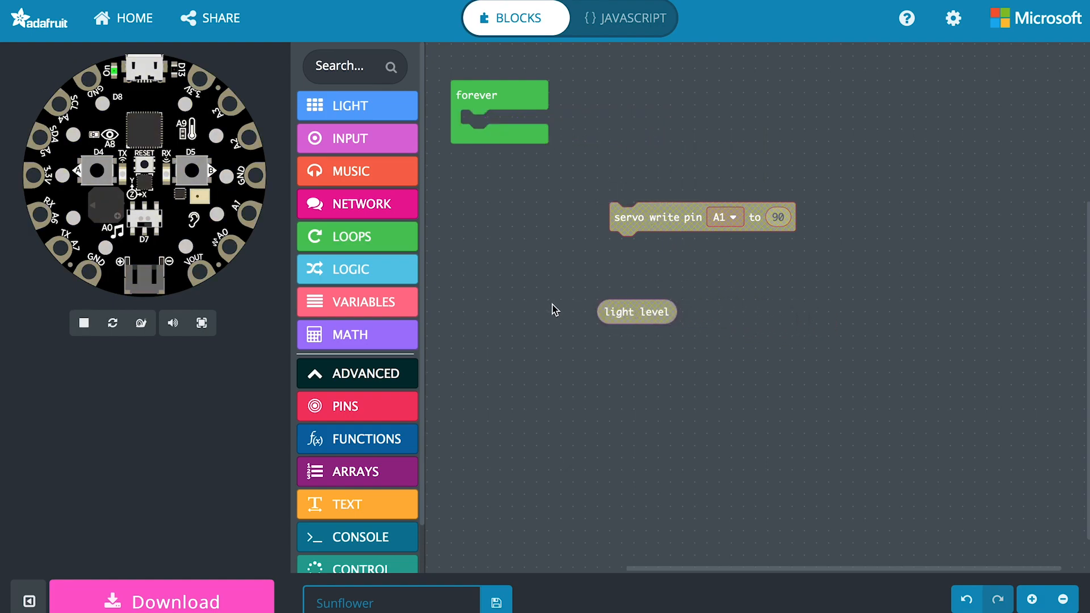
# Step: Put the servo write inside an if light level < 40 condition, keeping angle 90
pyautogui.click(357, 269)
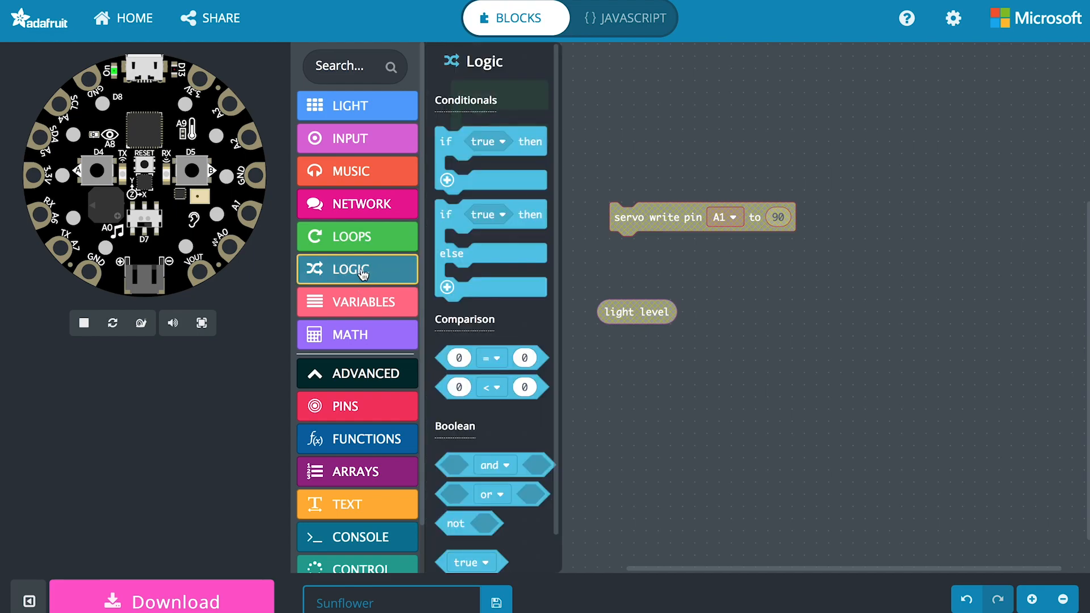
pyautogui.moveTo(493, 164)
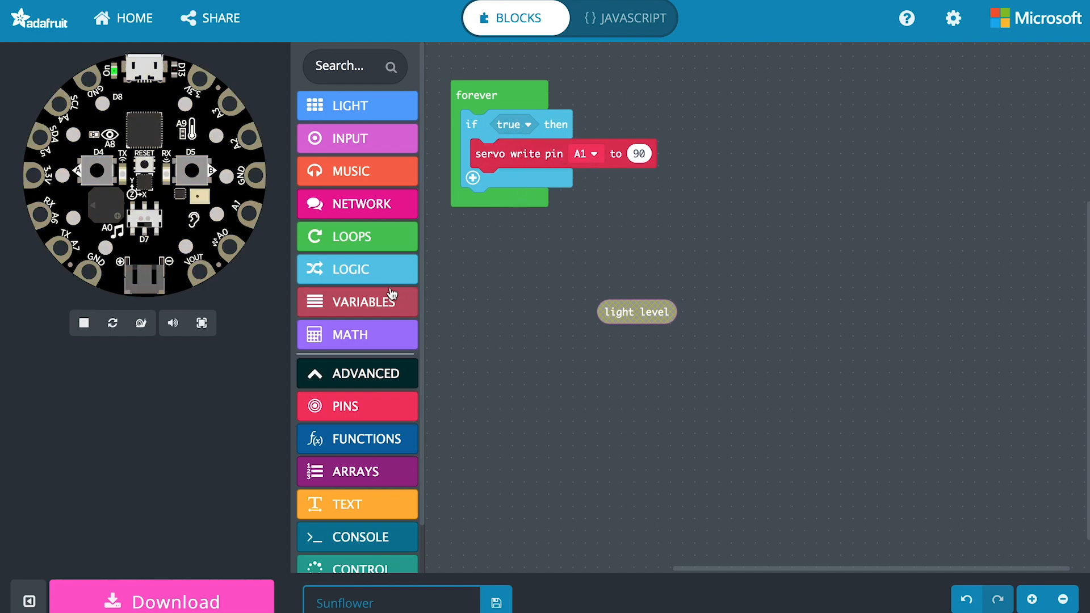
pyautogui.moveTo(374, 284)
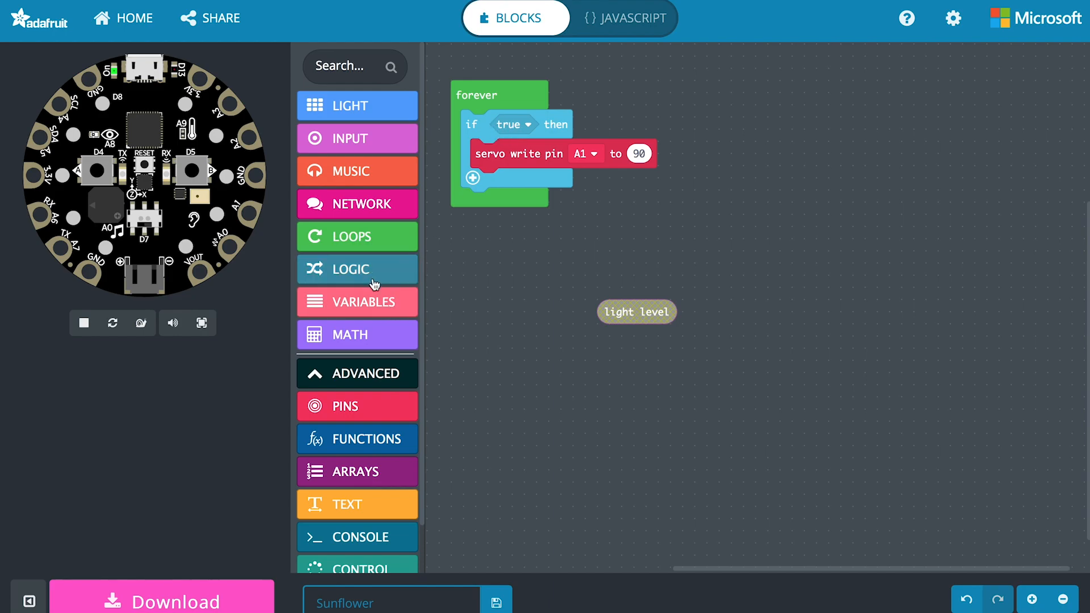
pyautogui.click(357, 269)
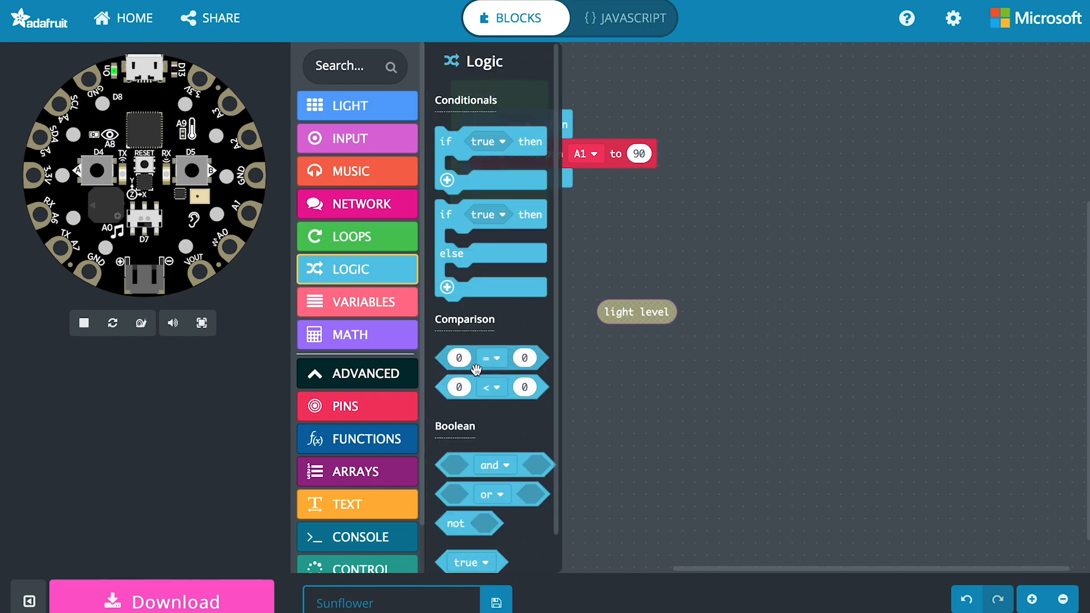
pyautogui.moveTo(510, 344)
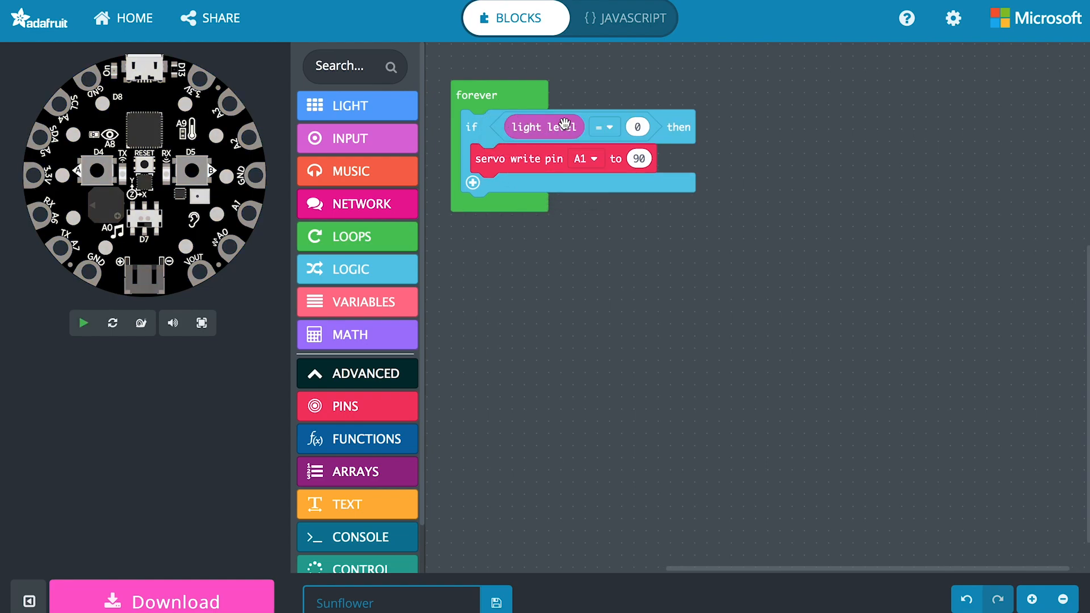
pyautogui.click(83, 323)
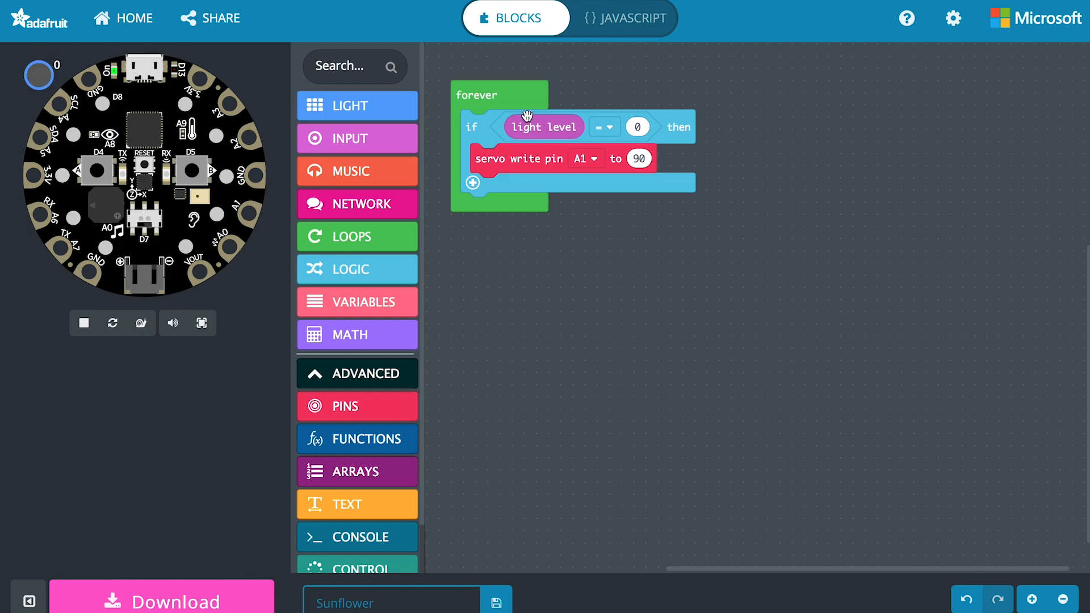
pyautogui.click(638, 127)
pyautogui.write('40')
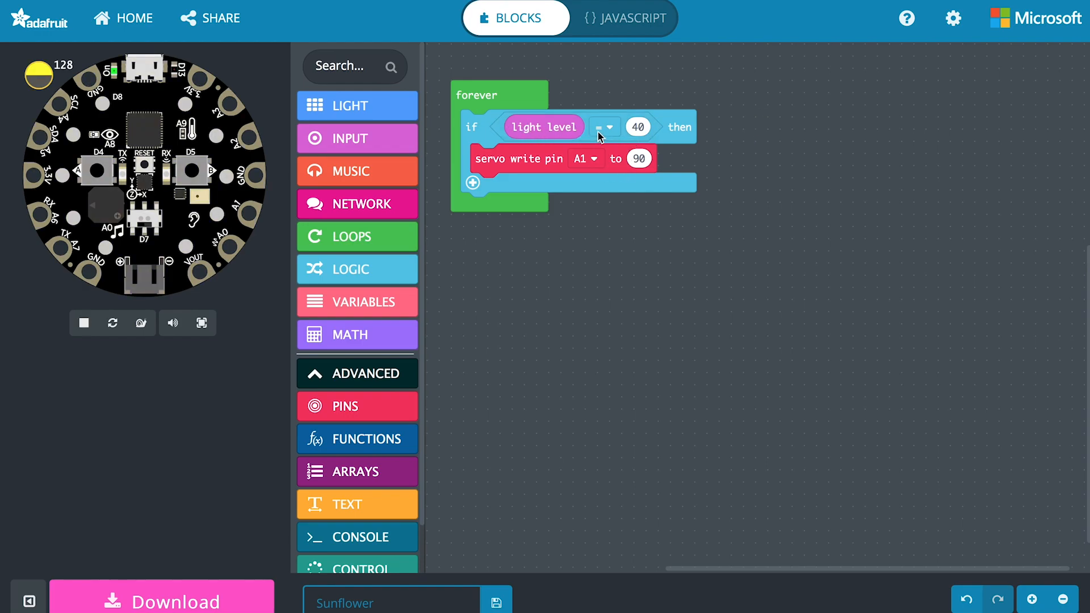
pyautogui.click(602, 127)
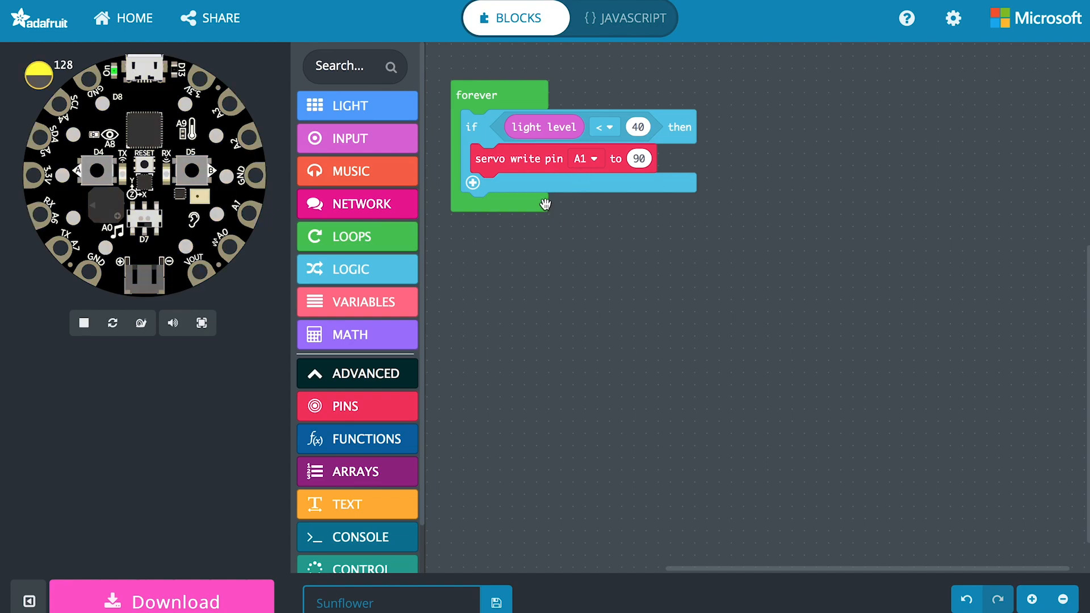
pyautogui.moveTo(594, 171)
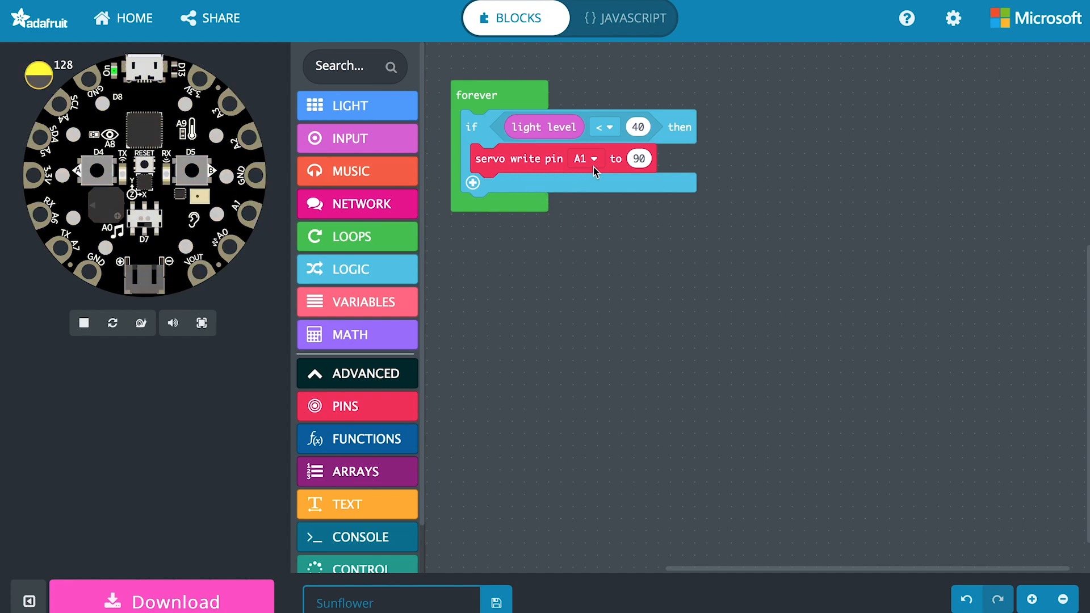
pyautogui.click(638, 158)
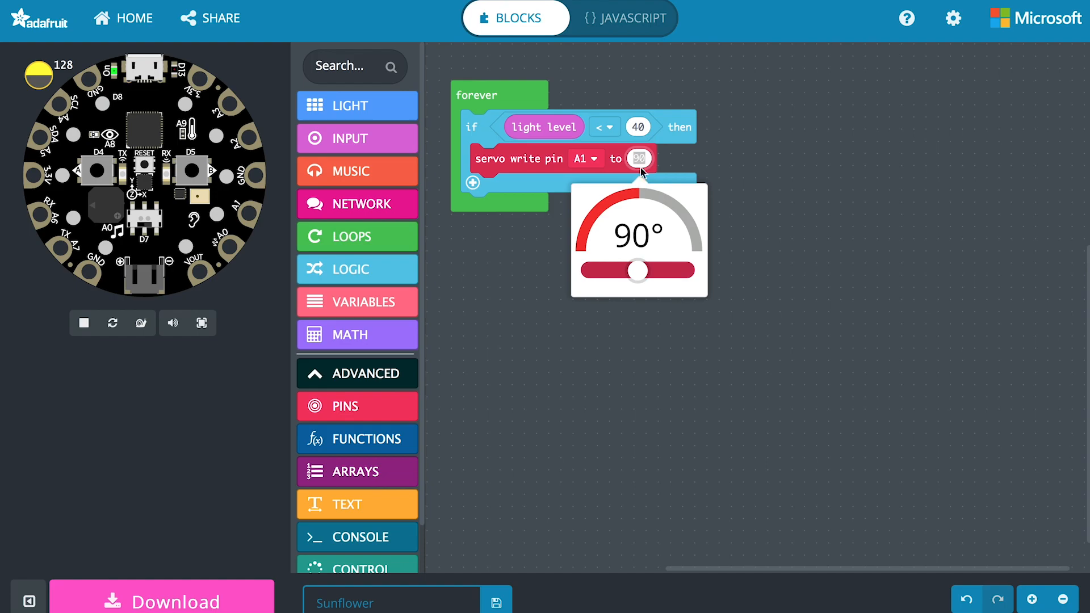
pyautogui.click(546, 202)
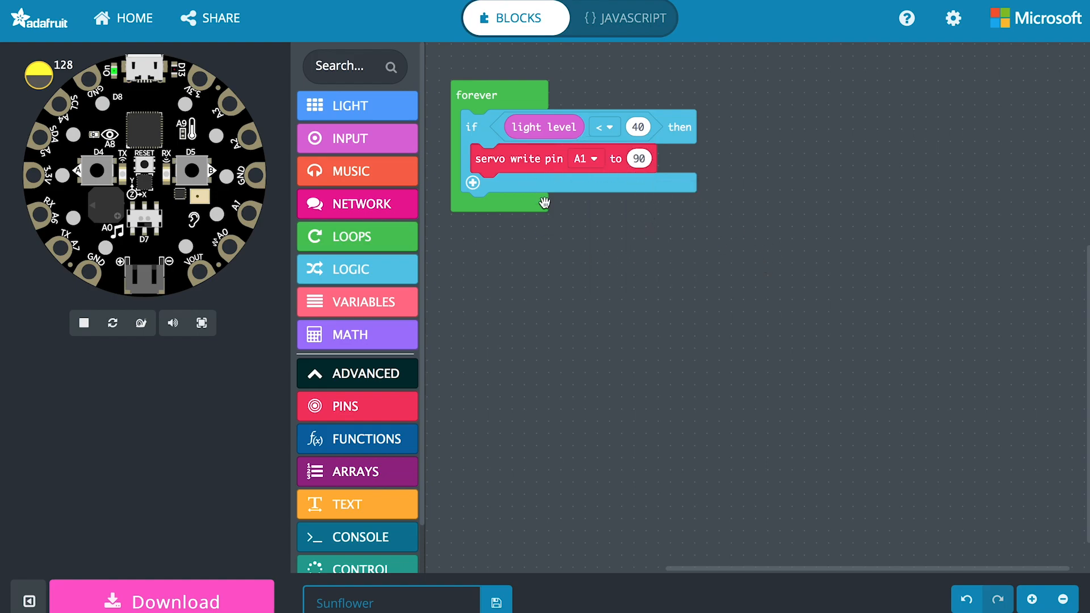
pyautogui.moveTo(623, 368)
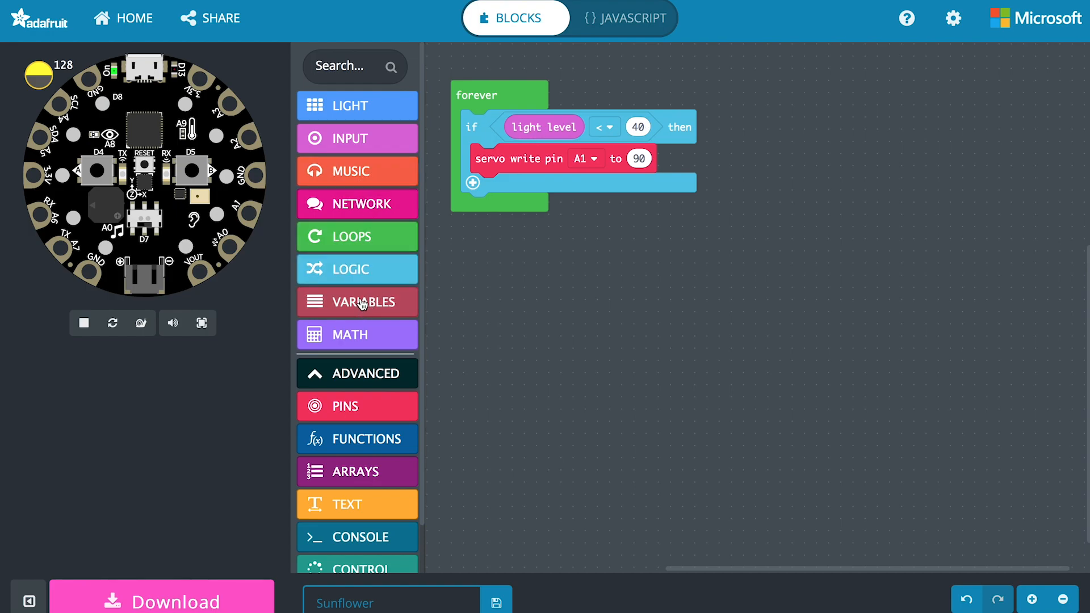
# Step: Add change degrees by 10 before the servo write and use degrees as the angle
pyautogui.click(357, 301)
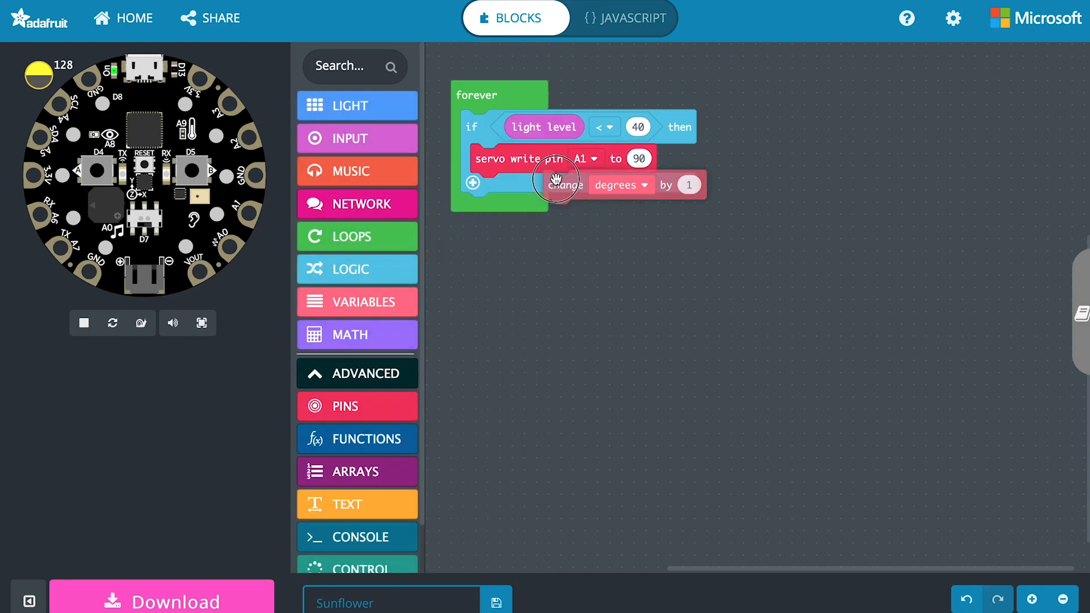
pyautogui.moveTo(564, 184); pyautogui.dragTo(521, 159)
pyautogui.write('0')
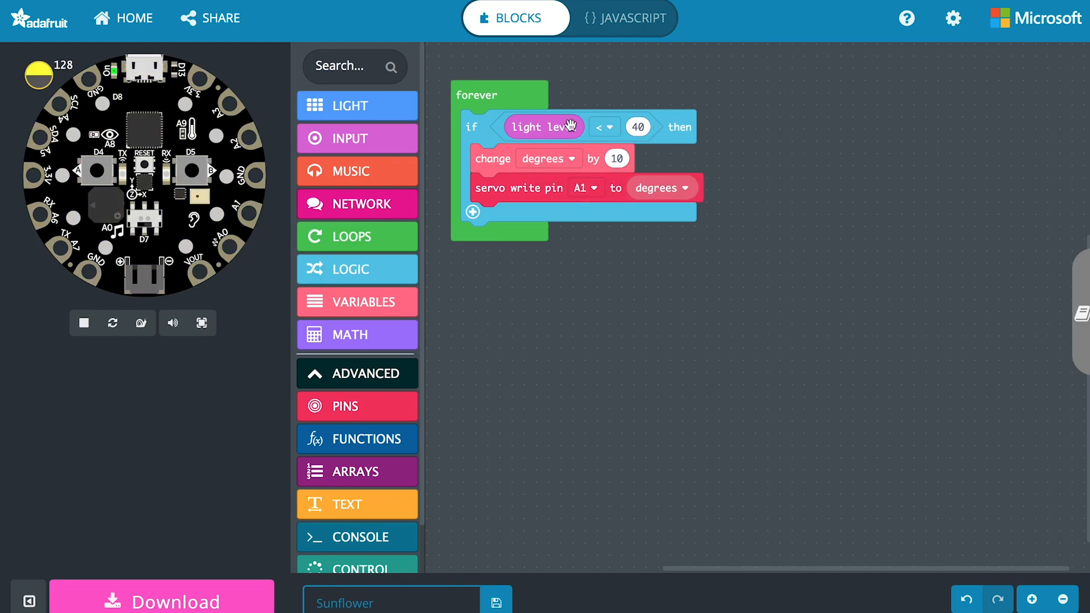
pyautogui.moveTo(554, 164)
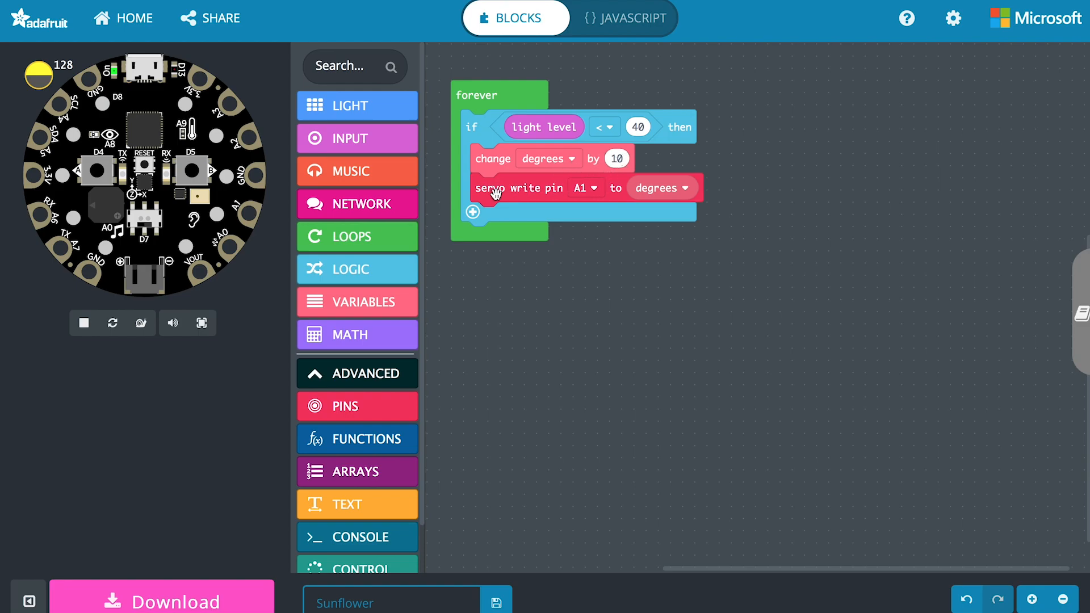
pyautogui.moveTo(650, 192)
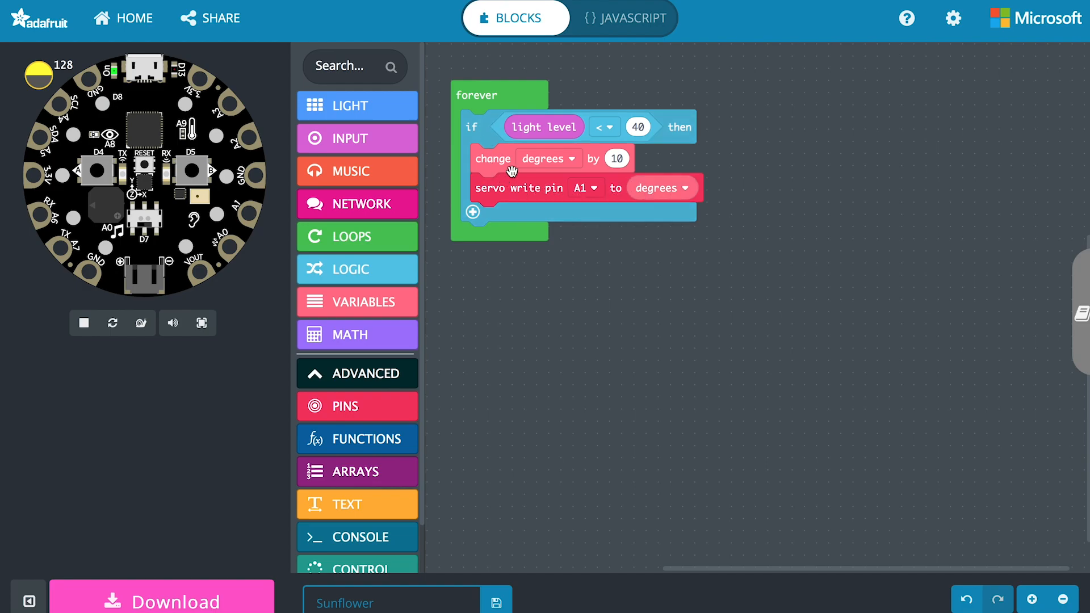
pyautogui.moveTo(643, 160)
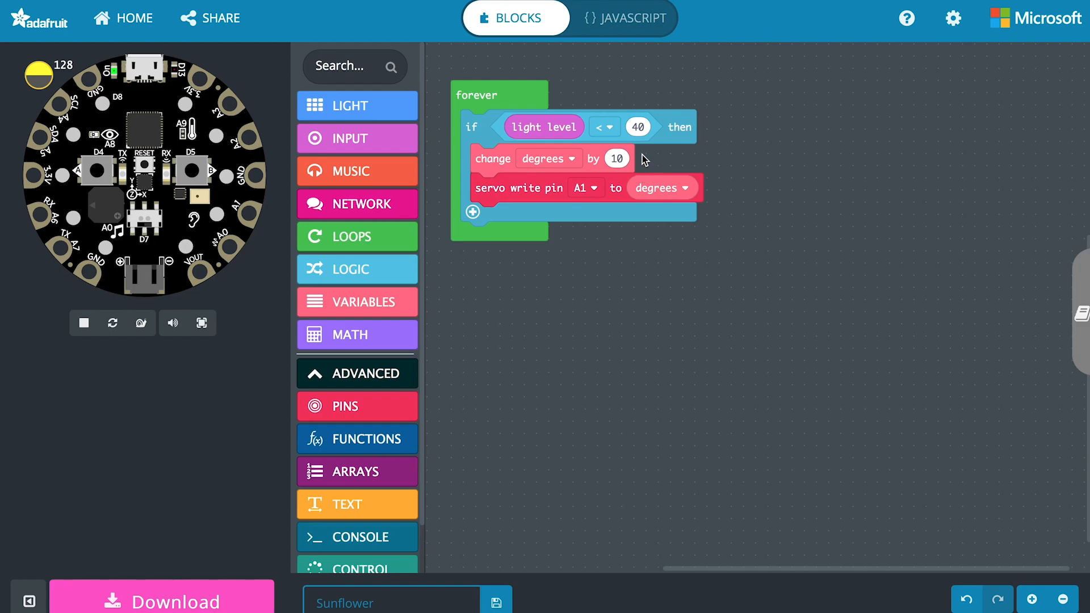
pyautogui.moveTo(496, 236)
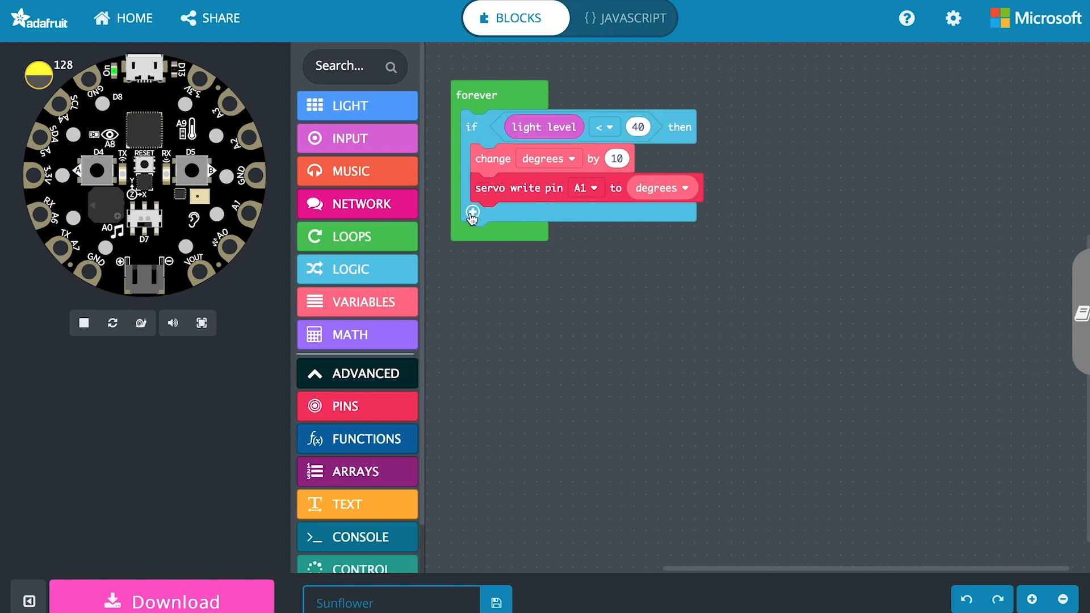
# Step: Add an else branch with a yellow ring, and a duplicated blue/purple ring in the if branch
pyautogui.click(473, 212)
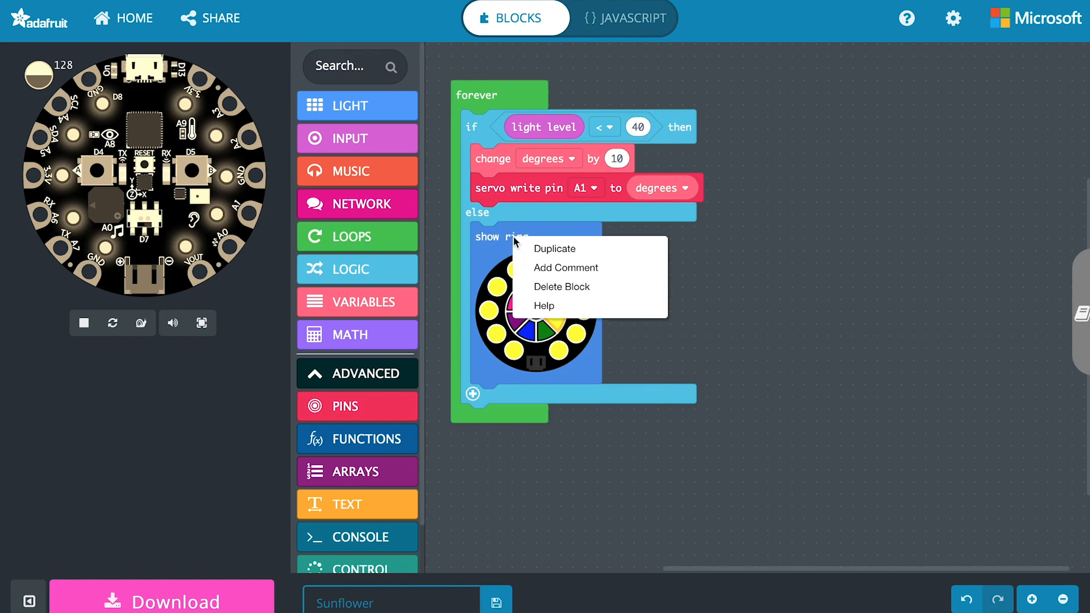
pyautogui.click(554, 249)
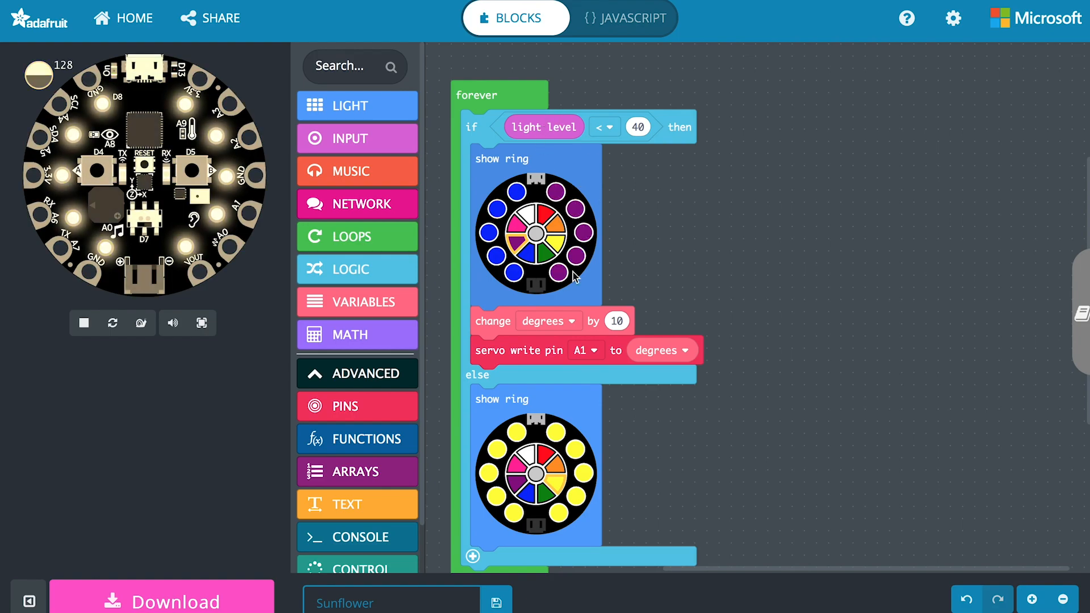
pyautogui.scroll(-3)
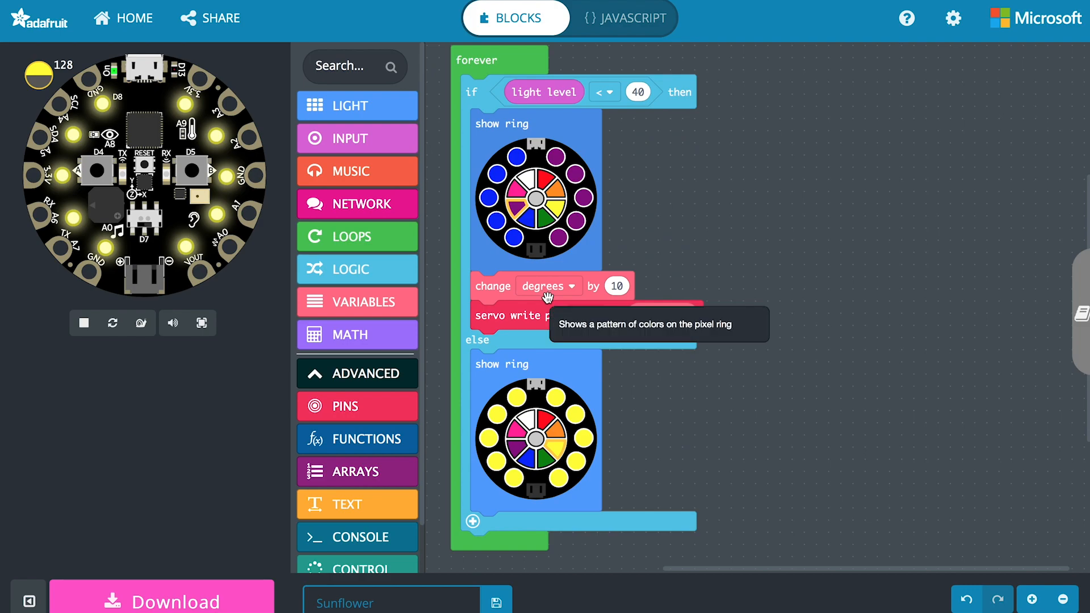
# Step: Start the program download and add an empty else if testing light level < 40
pyautogui.click(162, 602)
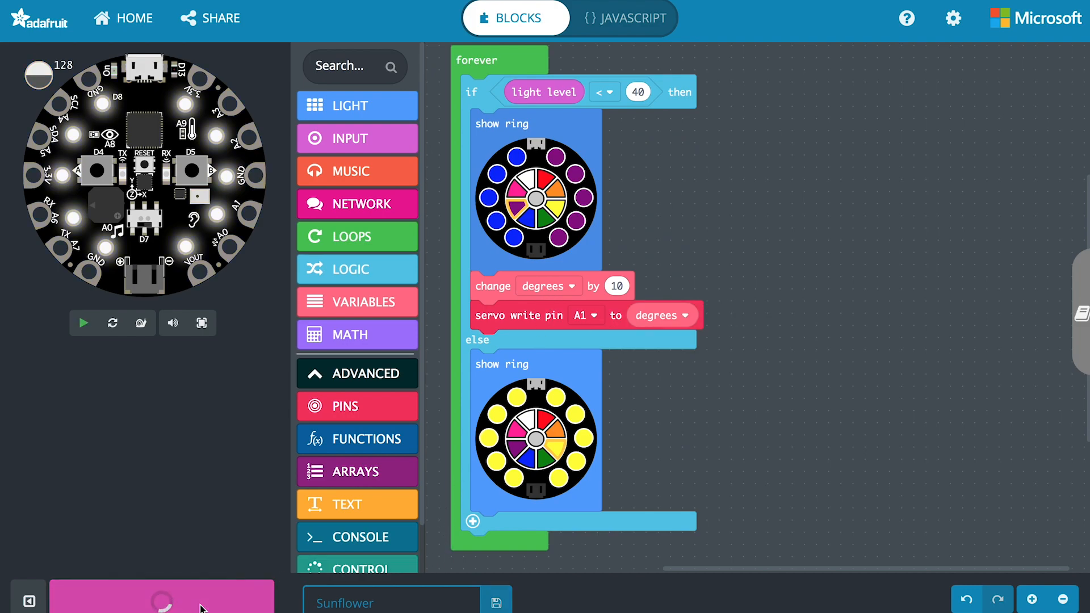
pyautogui.click(83, 323)
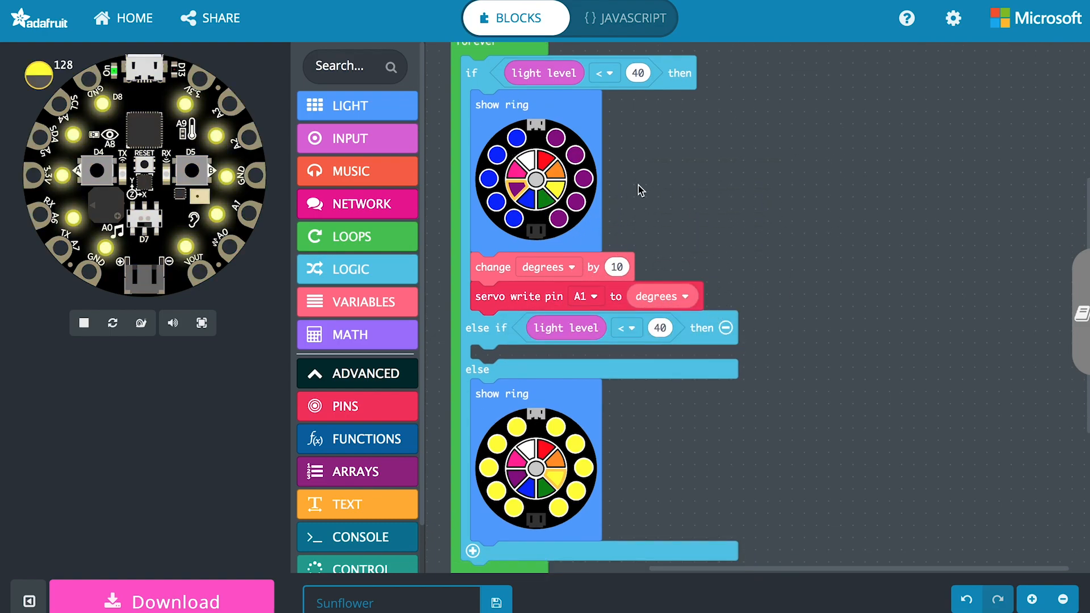
pyautogui.moveTo(487, 241)
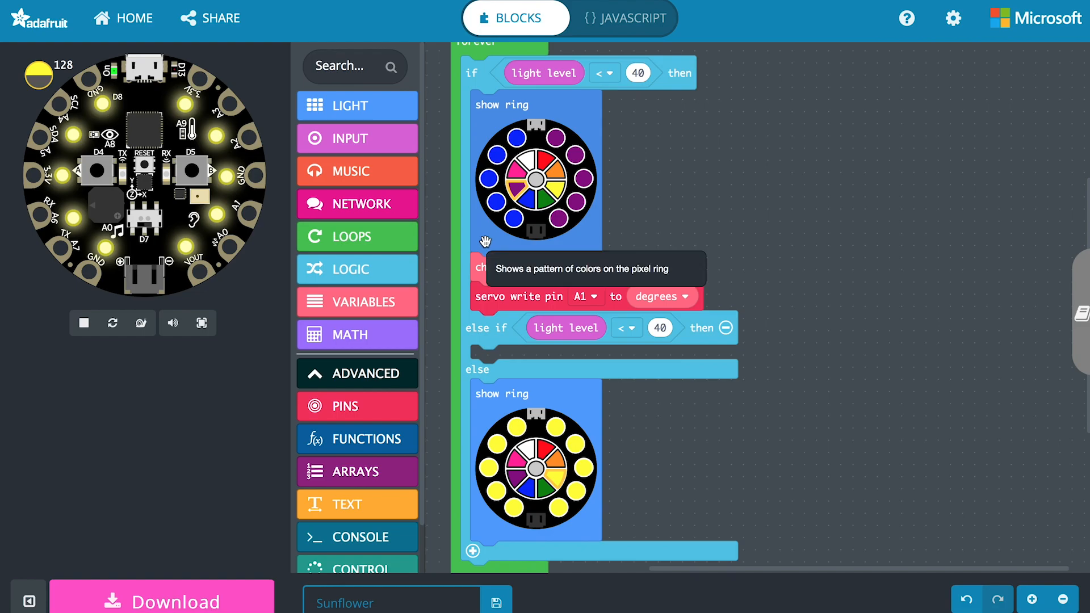
# Step: Fill else if with a recoloured ring, degrees -10 and servo write; create variable 'direction'
pyautogui.rightClick(521, 272)
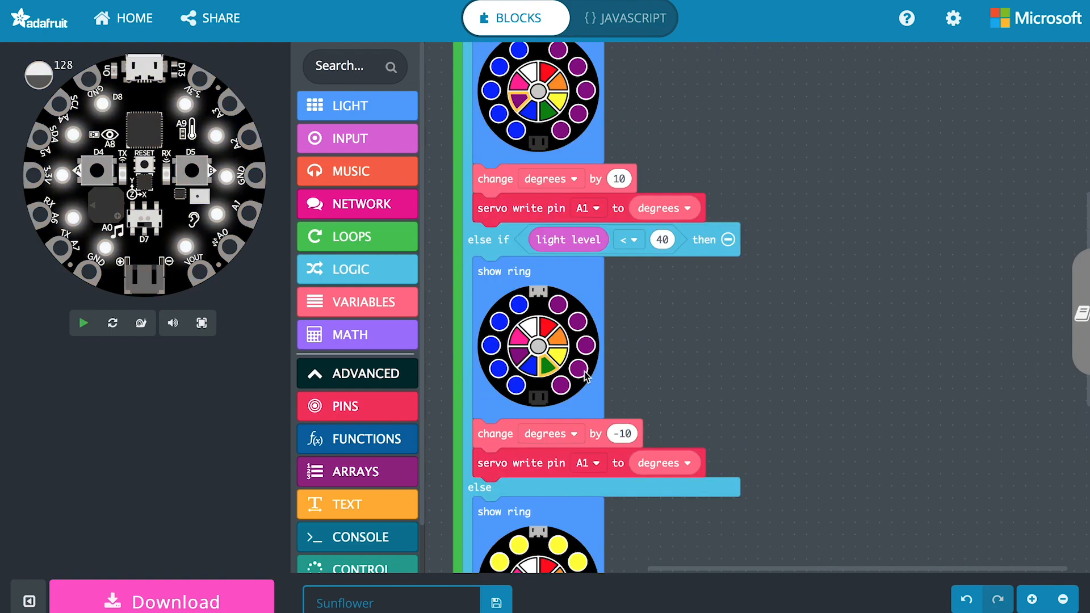
pyautogui.click(83, 323)
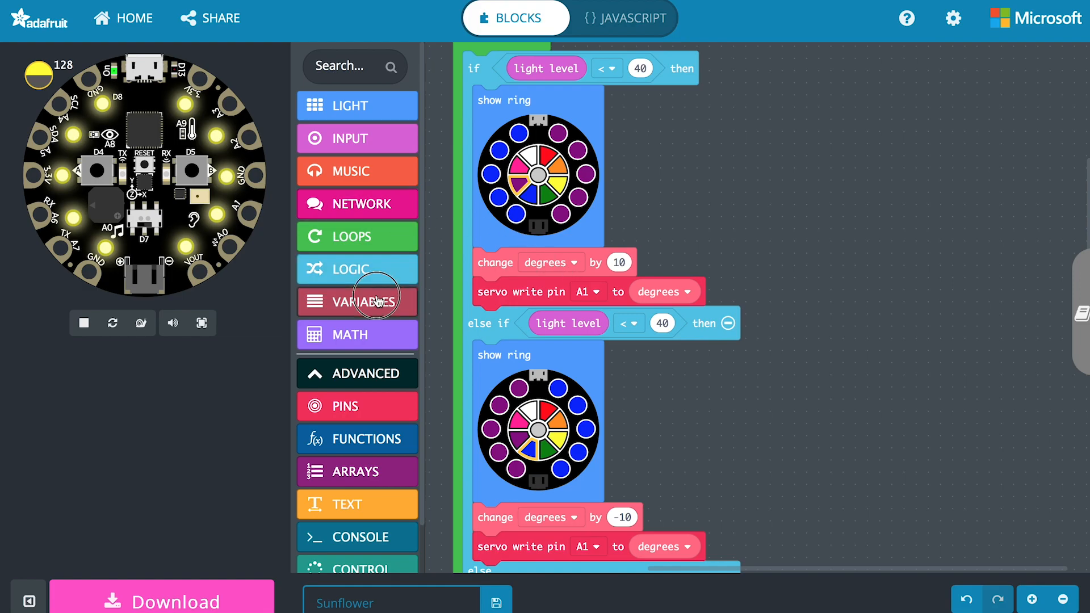
pyautogui.click(499, 99)
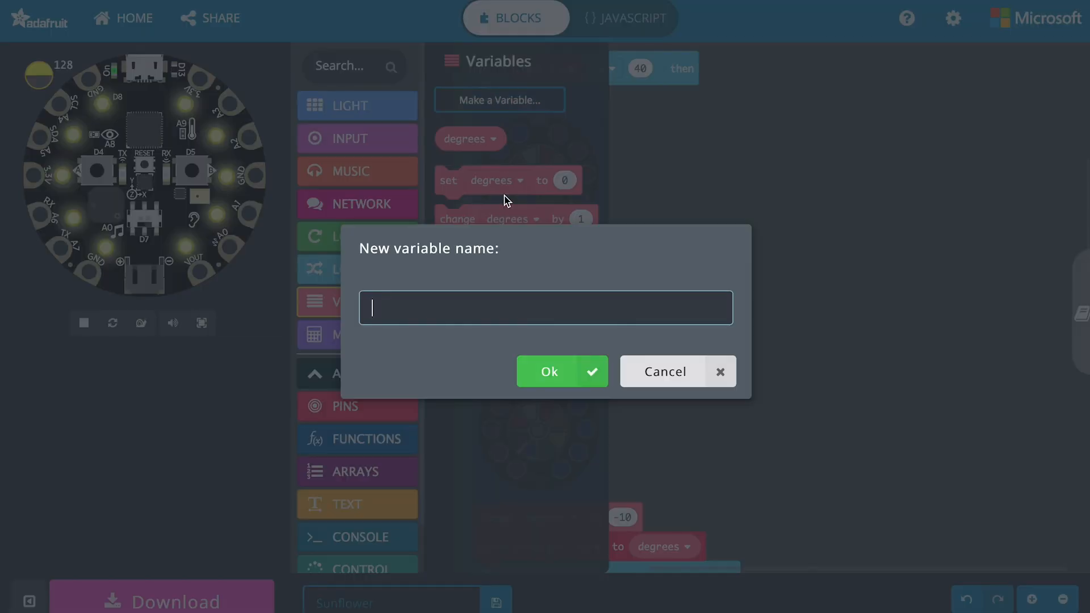
pyautogui.write('direction')
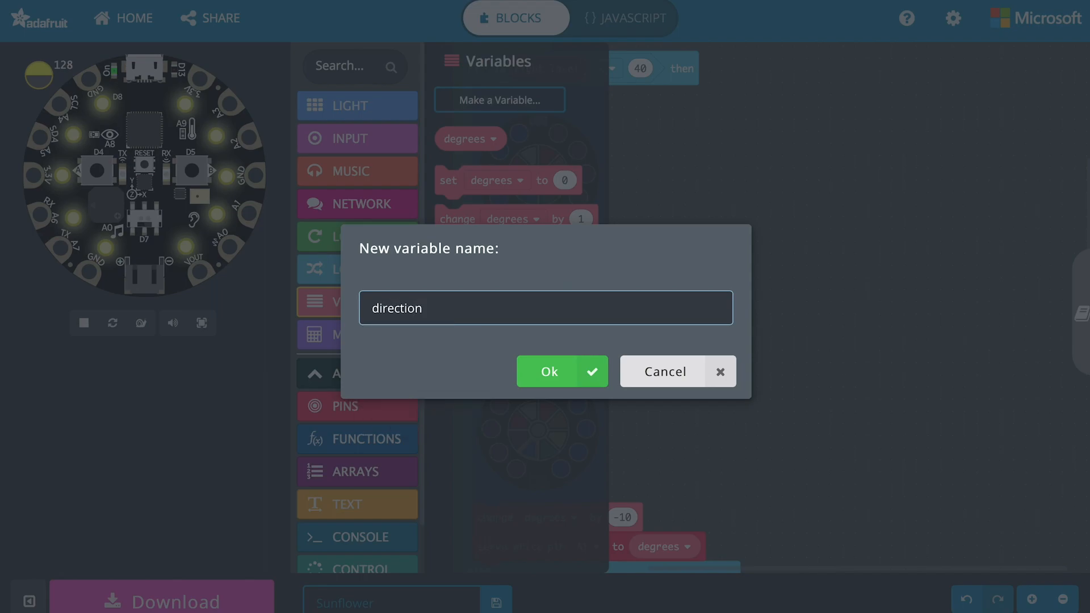
pyautogui.click(561, 371)
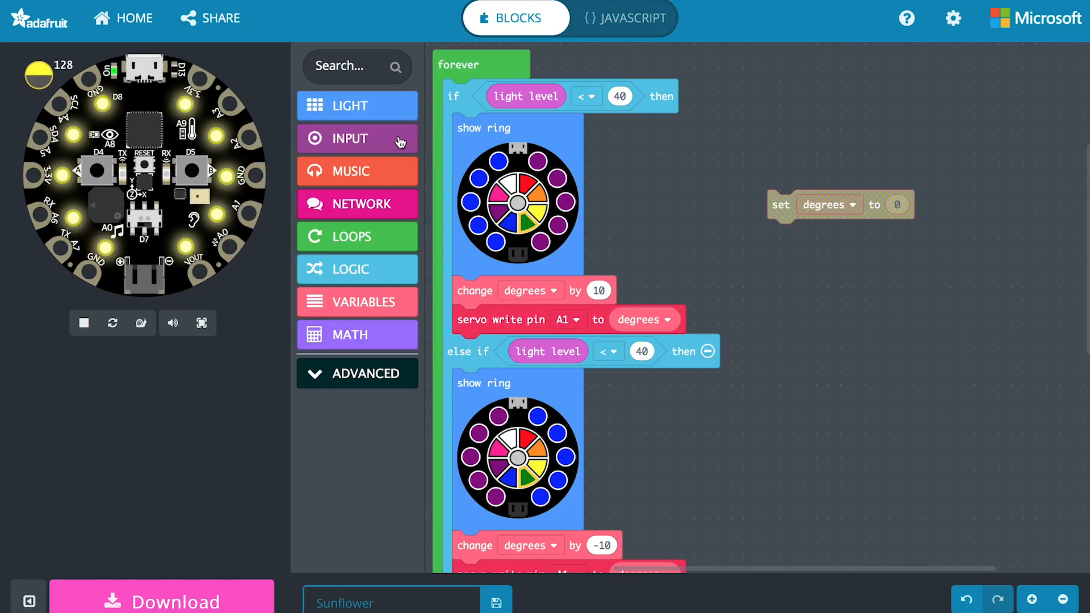
pyautogui.moveTo(737, 226)
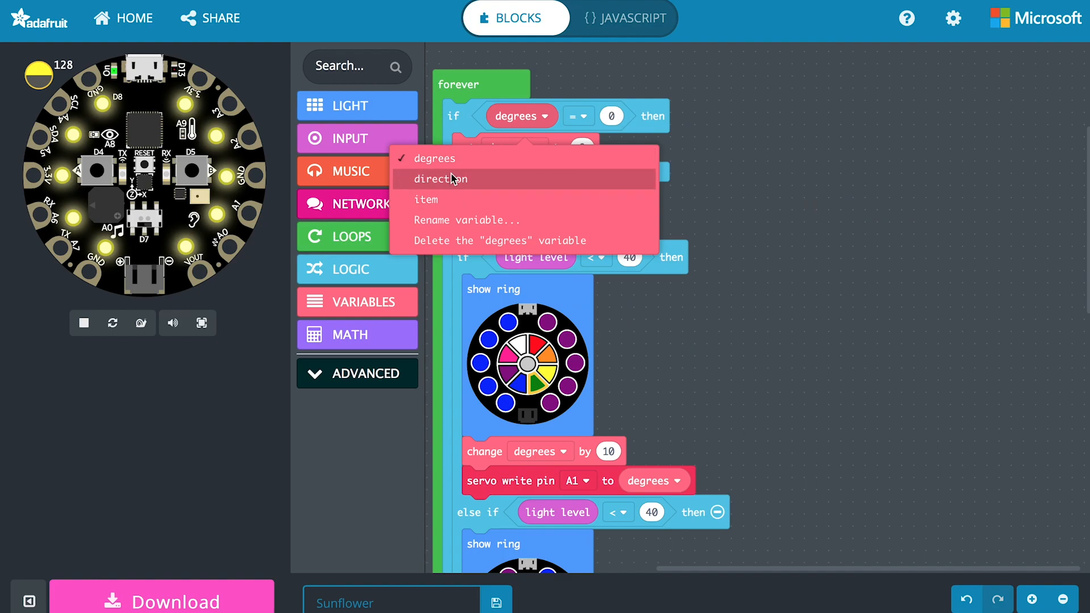
# Step: Point the set block at direction and copy the degrees comparison, setting its value to 1
pyautogui.click(437, 158)
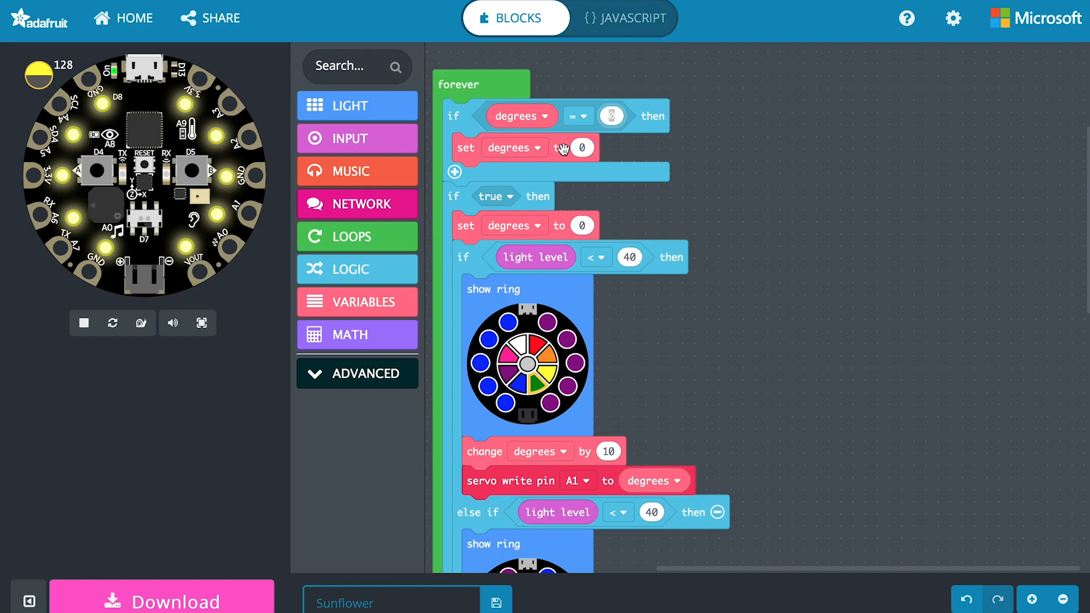
pyautogui.click(536, 147)
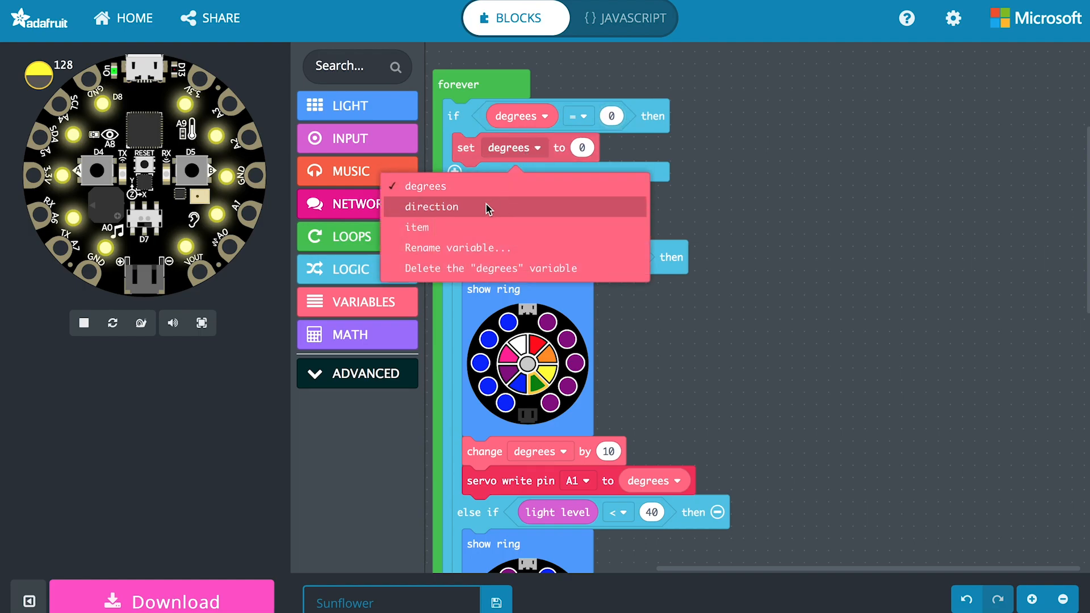
pyautogui.click(433, 207)
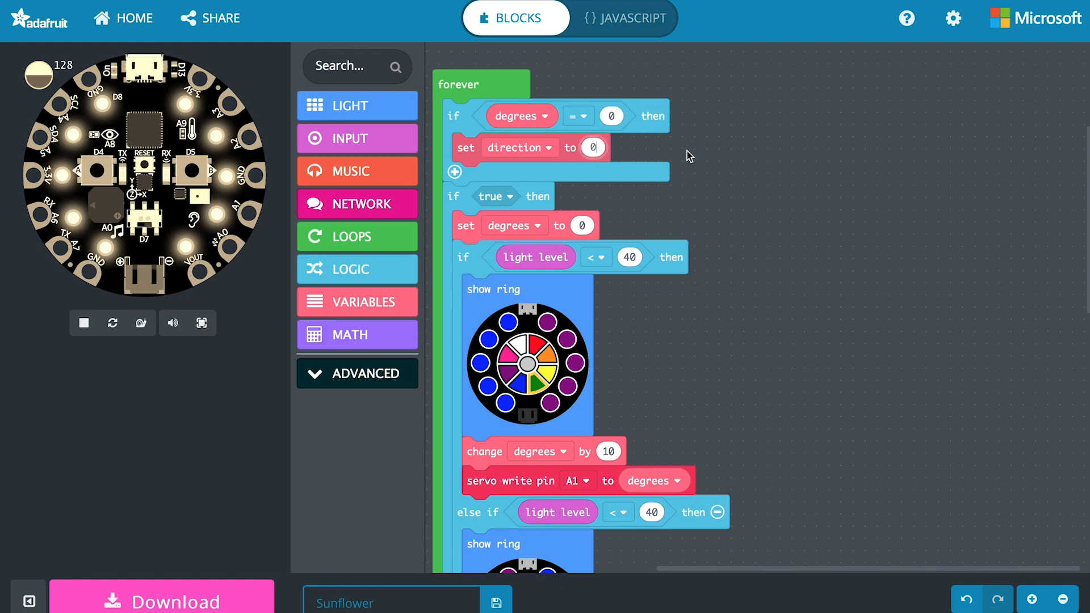
pyautogui.moveTo(569, 300)
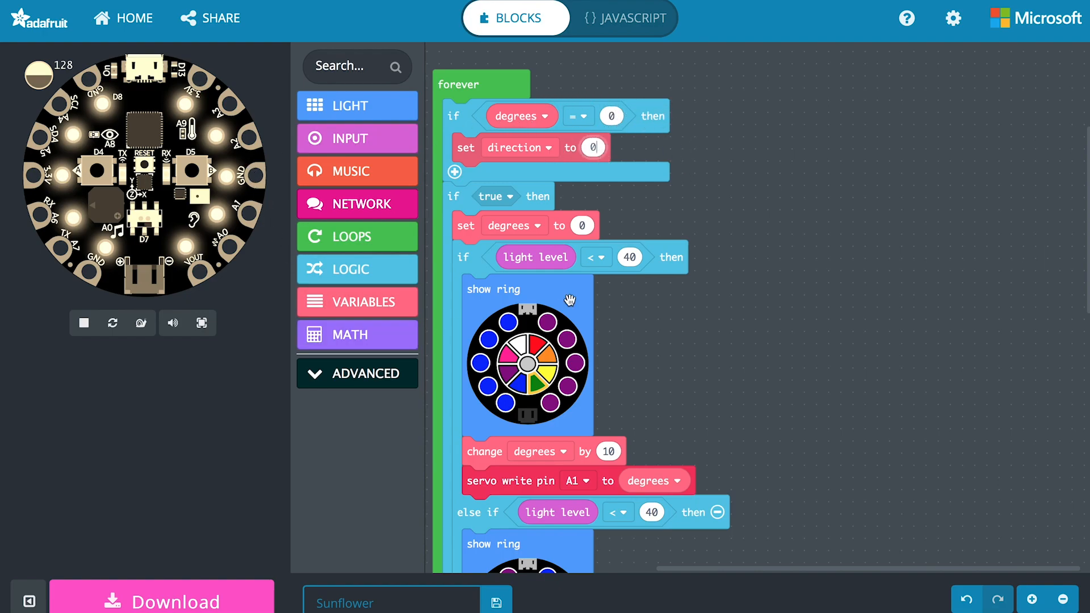
pyautogui.moveTo(573, 155)
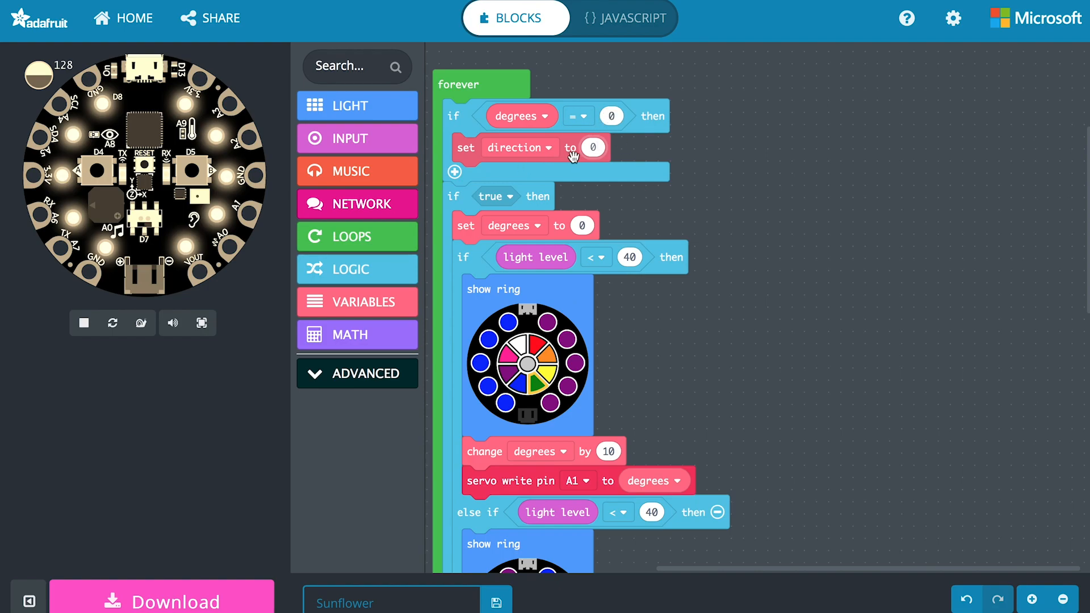
pyautogui.moveTo(577, 116)
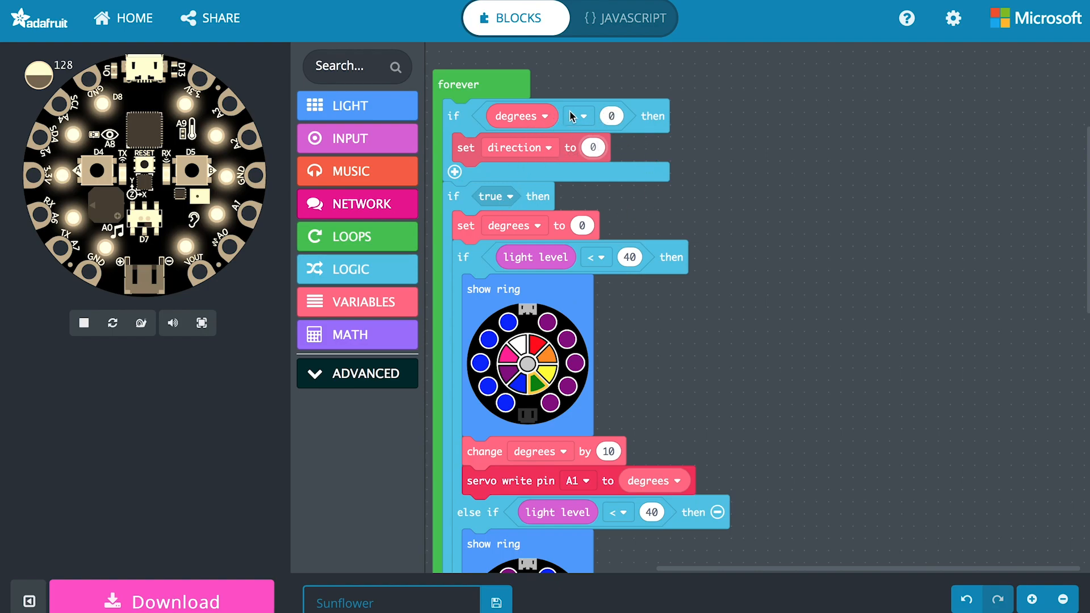
pyautogui.click(520, 199)
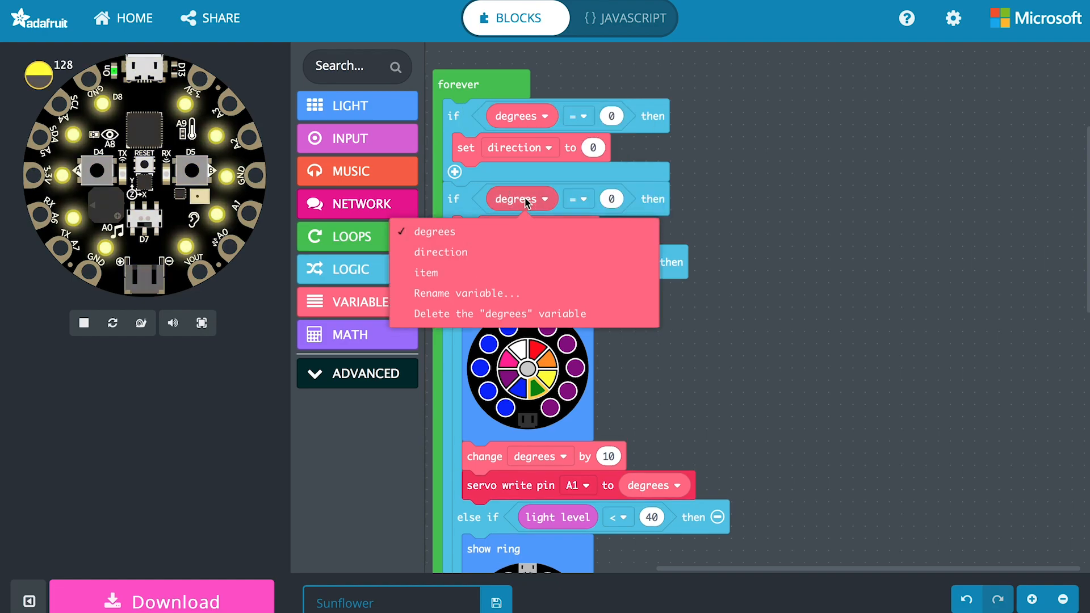
pyautogui.click(436, 232)
pyautogui.write('160')
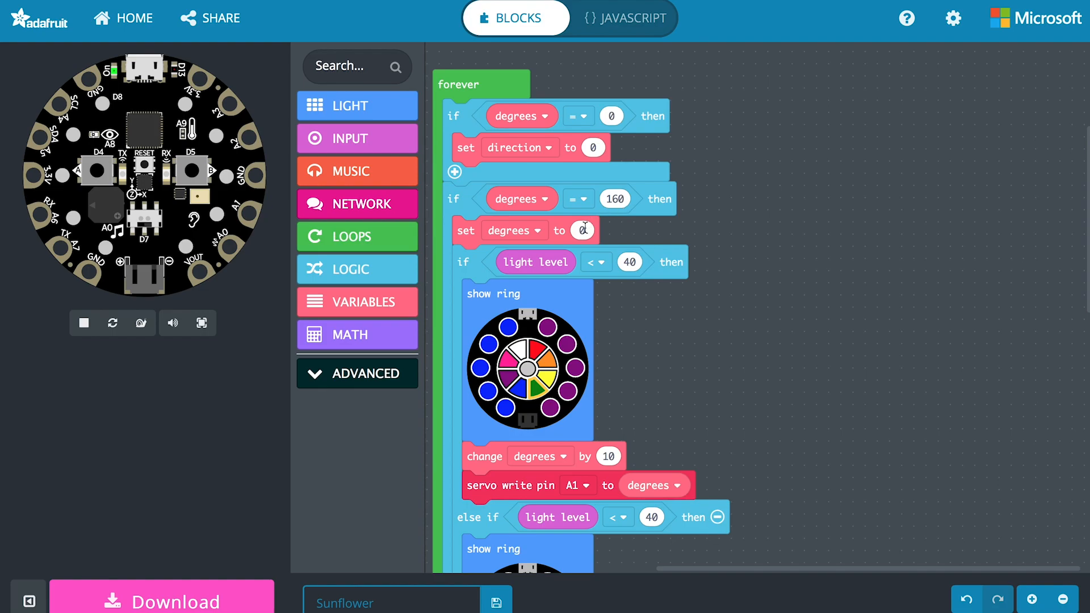
pyautogui.write('1')
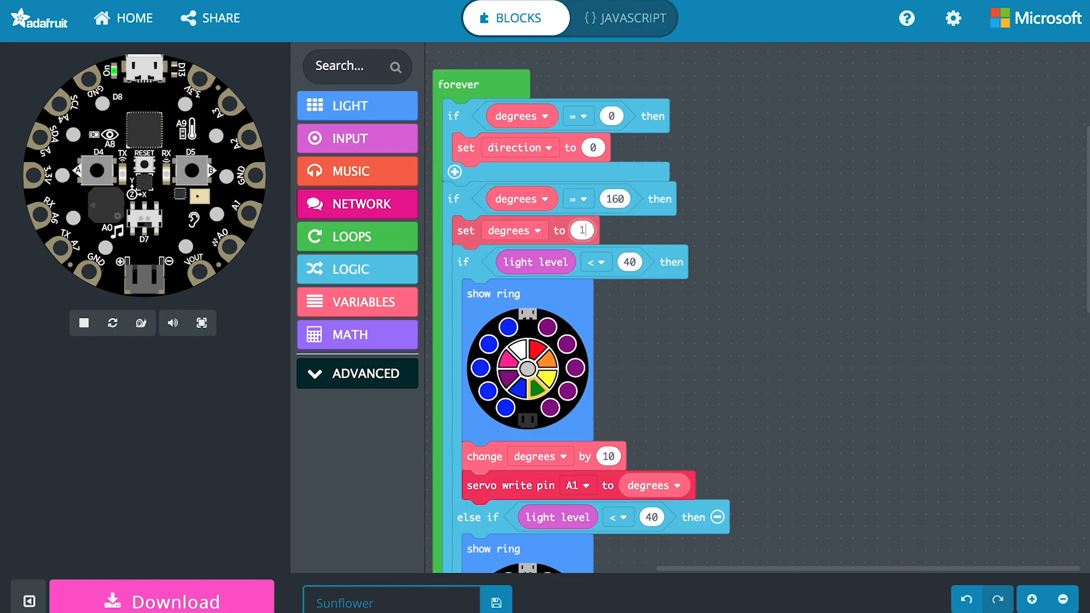
pyautogui.scroll(3)
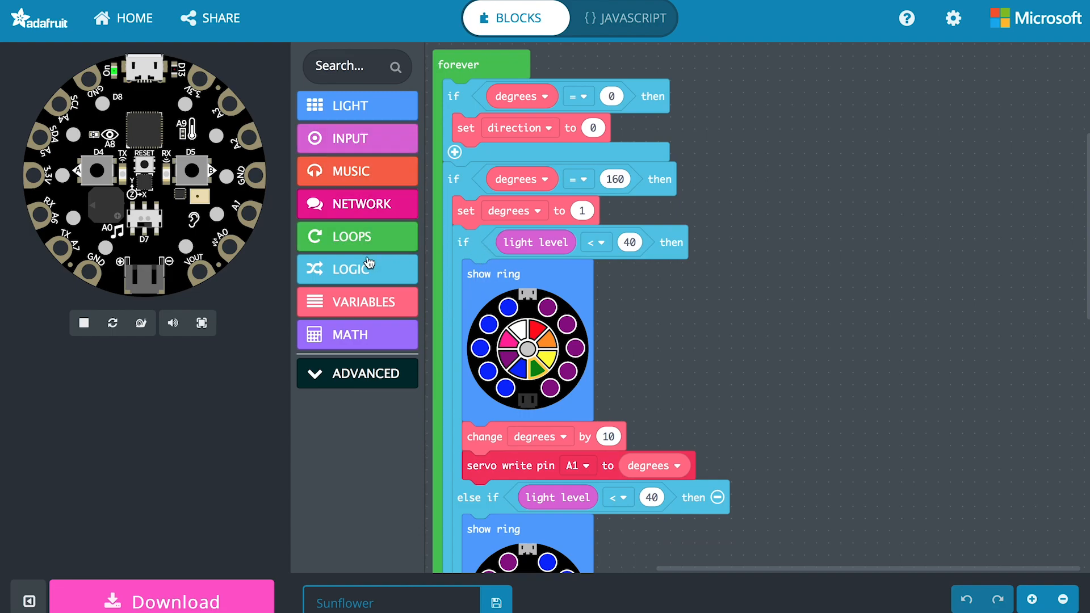
# Step: Make degrees 160 set direction 1; require direction 0 for the dark if, 1 for else if
pyautogui.click(356, 269)
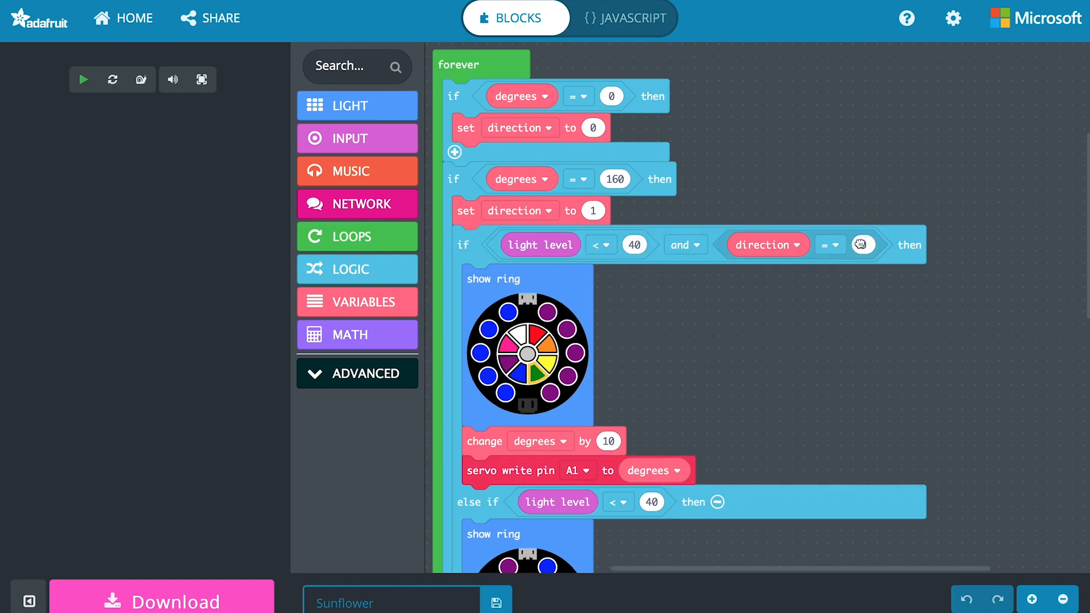
pyautogui.click(83, 80)
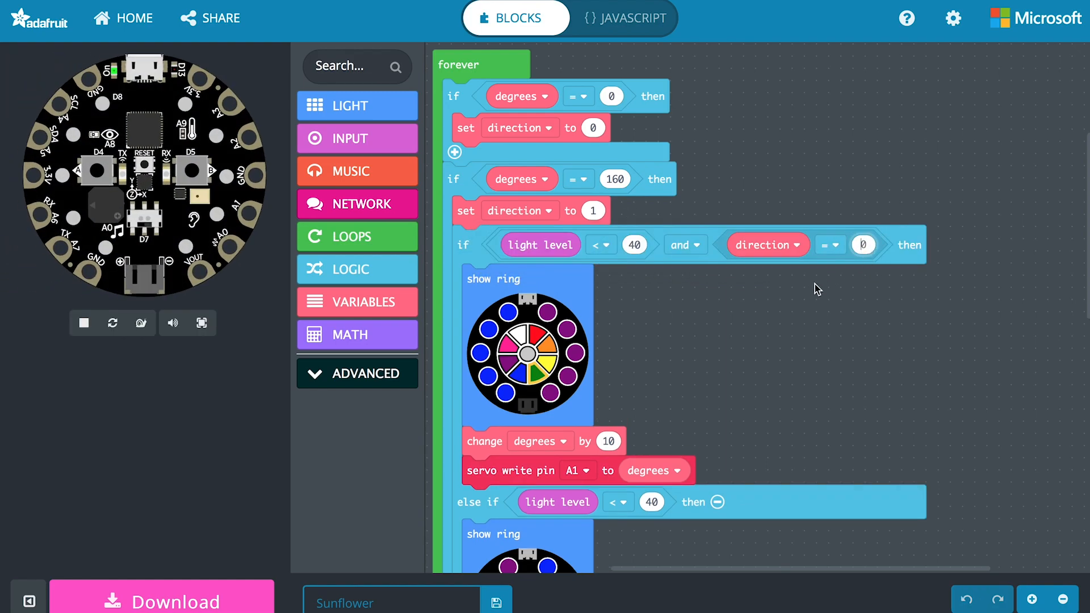
pyautogui.scroll(-3)
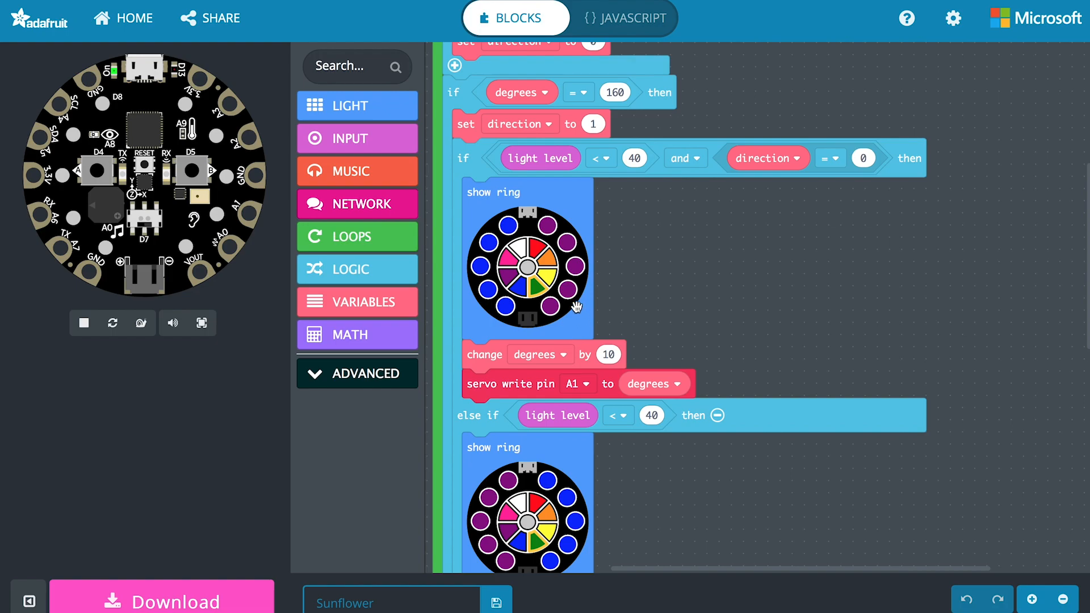
pyautogui.moveTo(533, 366)
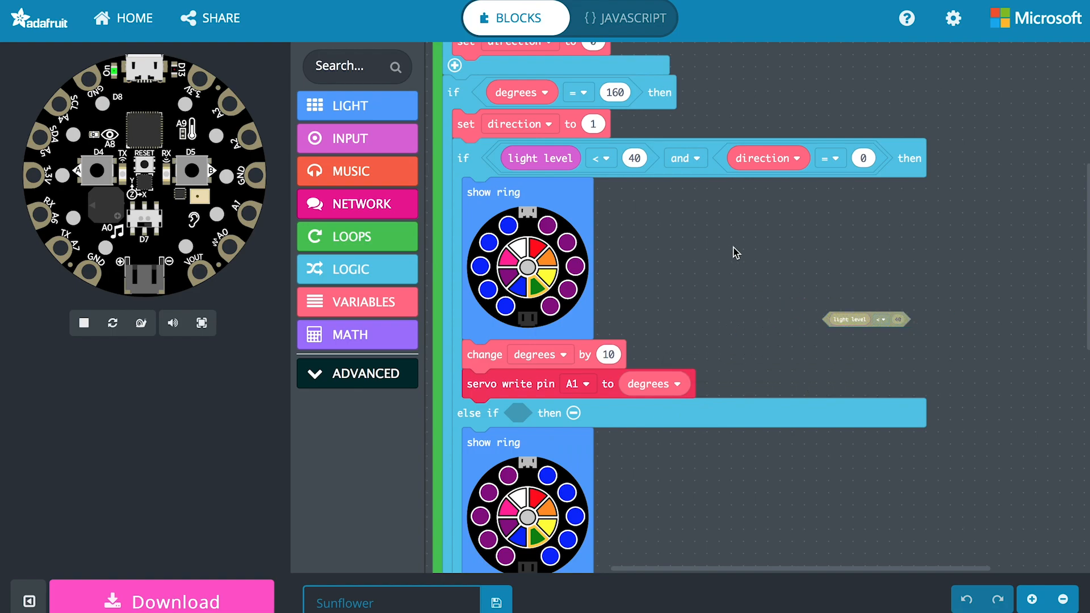
pyautogui.click(597, 158)
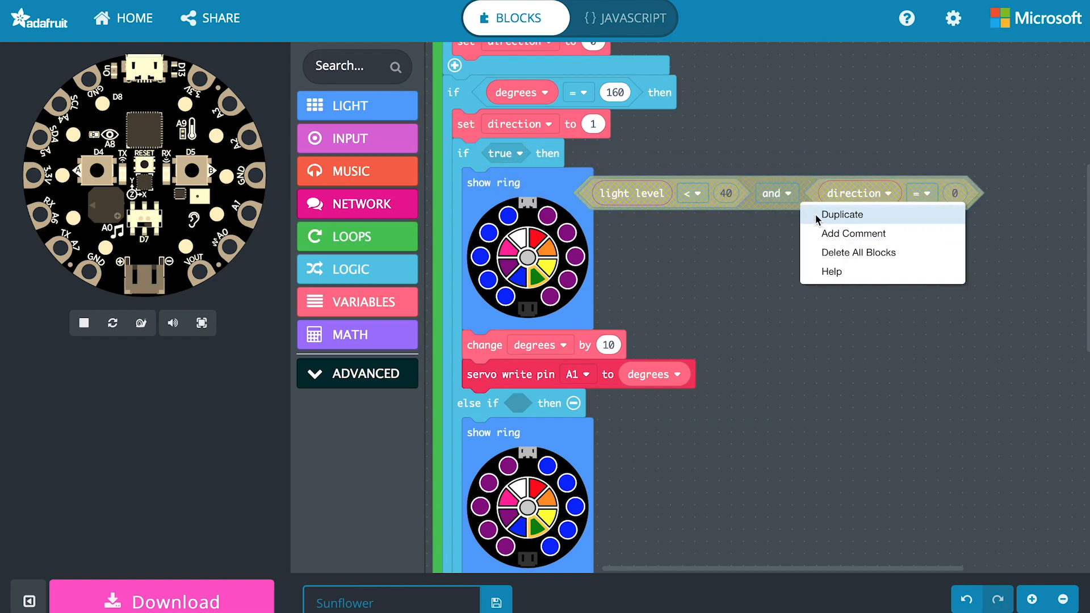
pyautogui.click(842, 214)
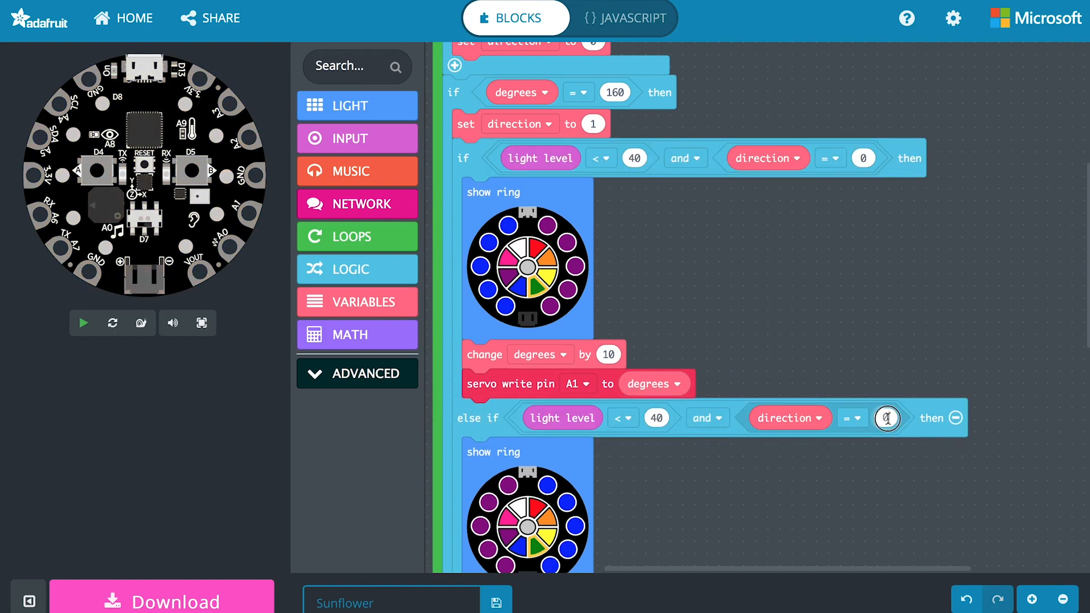
pyautogui.click(83, 323)
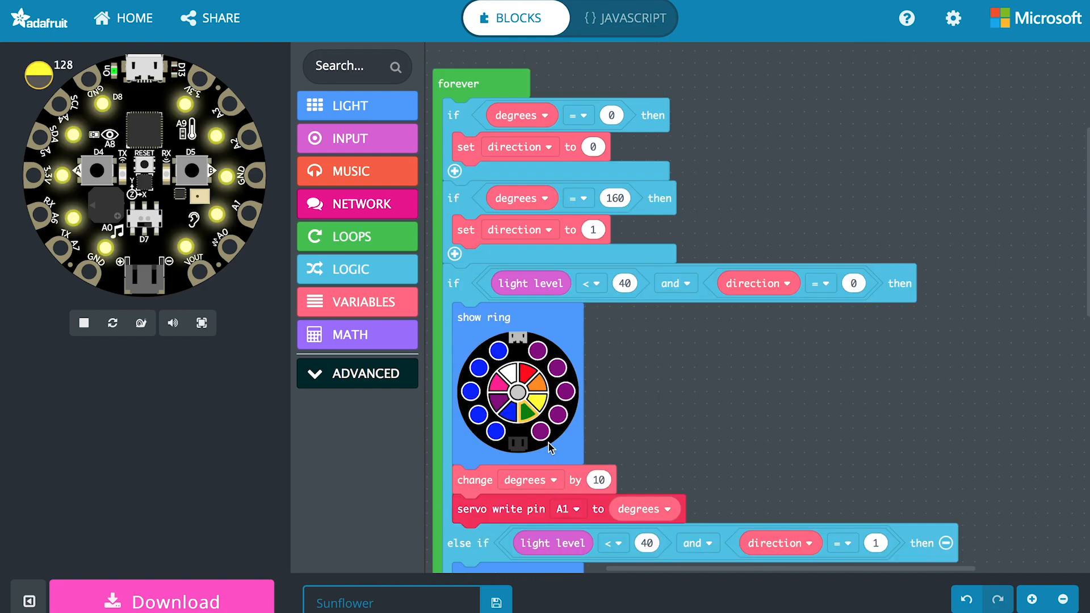
pyautogui.click(610, 115)
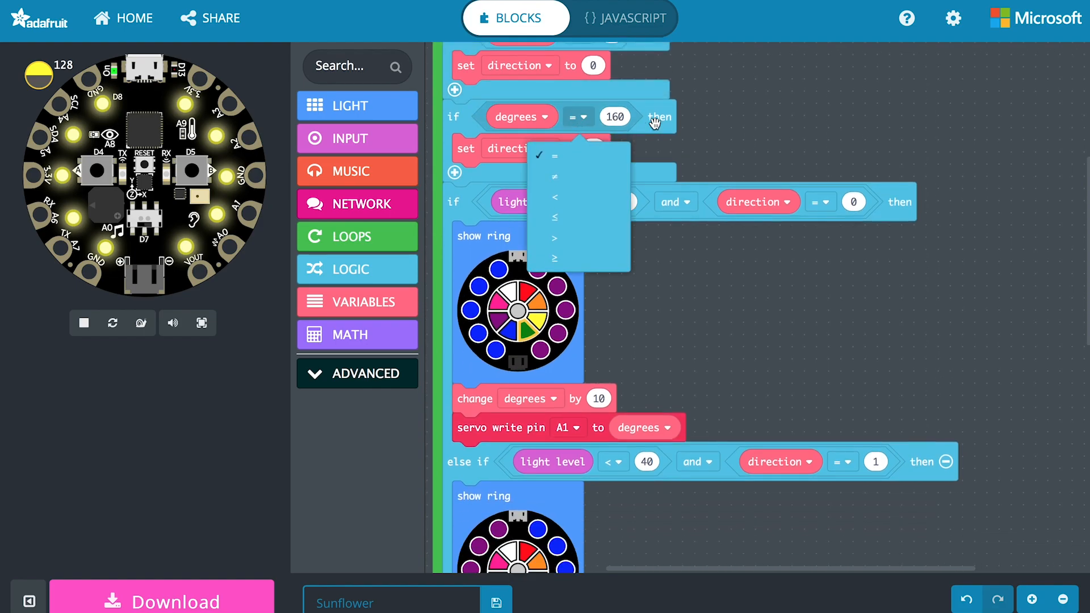
pyautogui.click(554, 155)
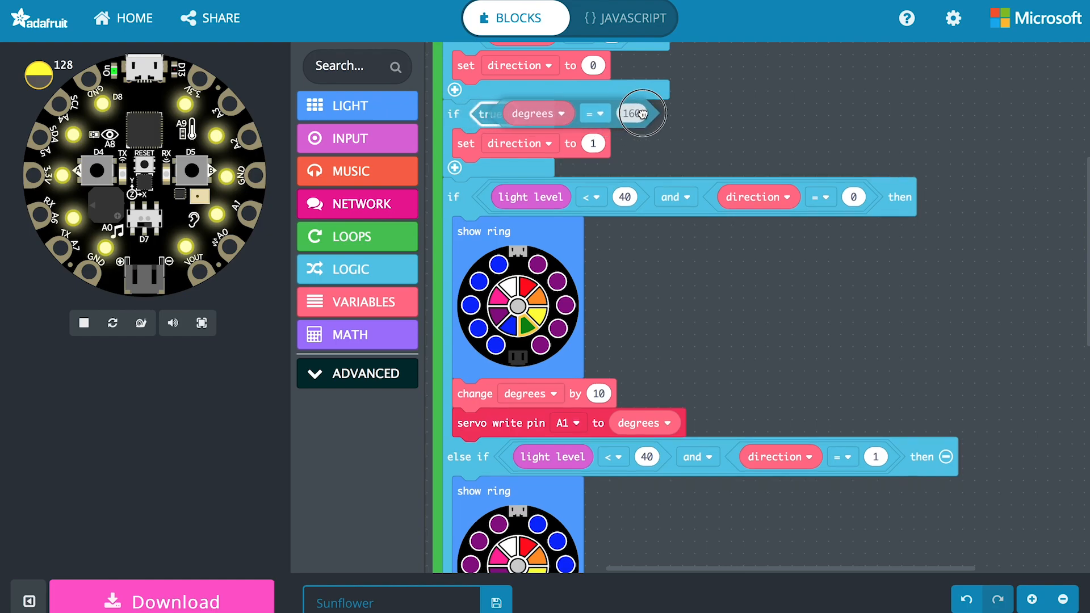
pyautogui.click(83, 323)
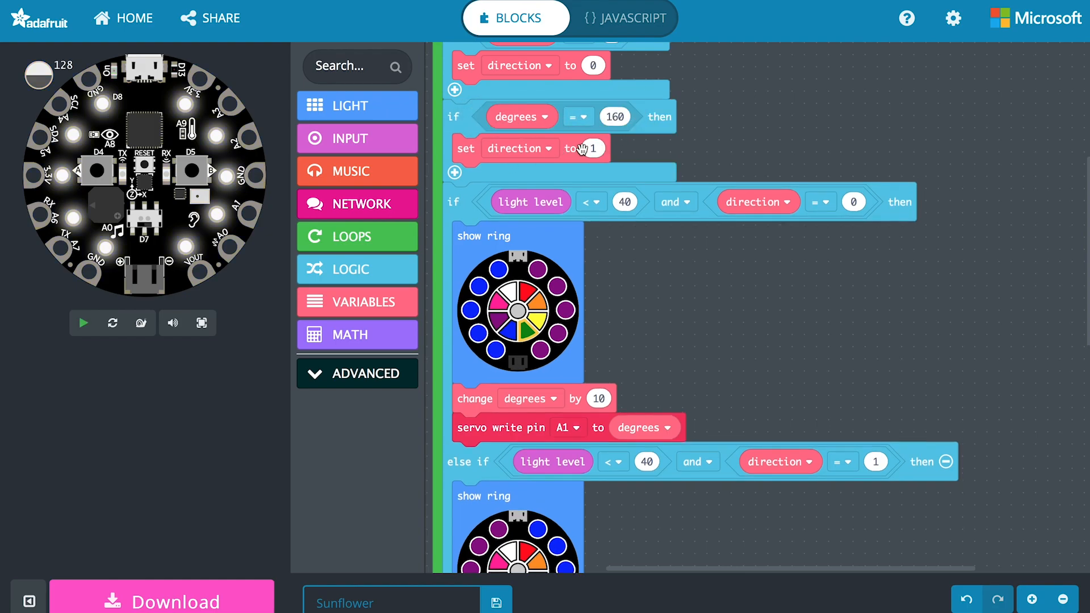
pyautogui.click(83, 323)
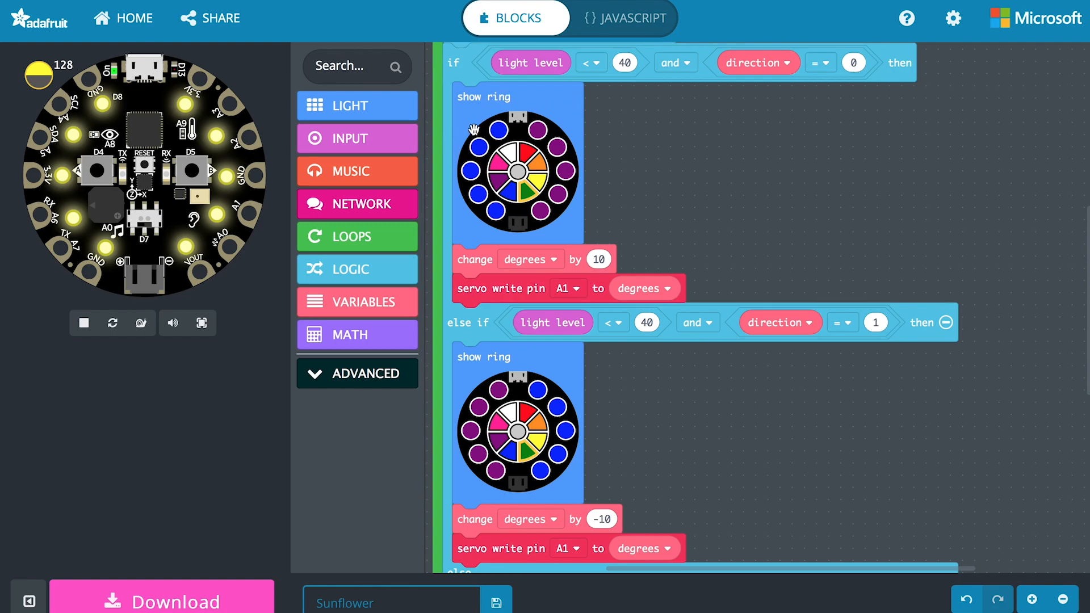
pyautogui.moveTo(530, 270)
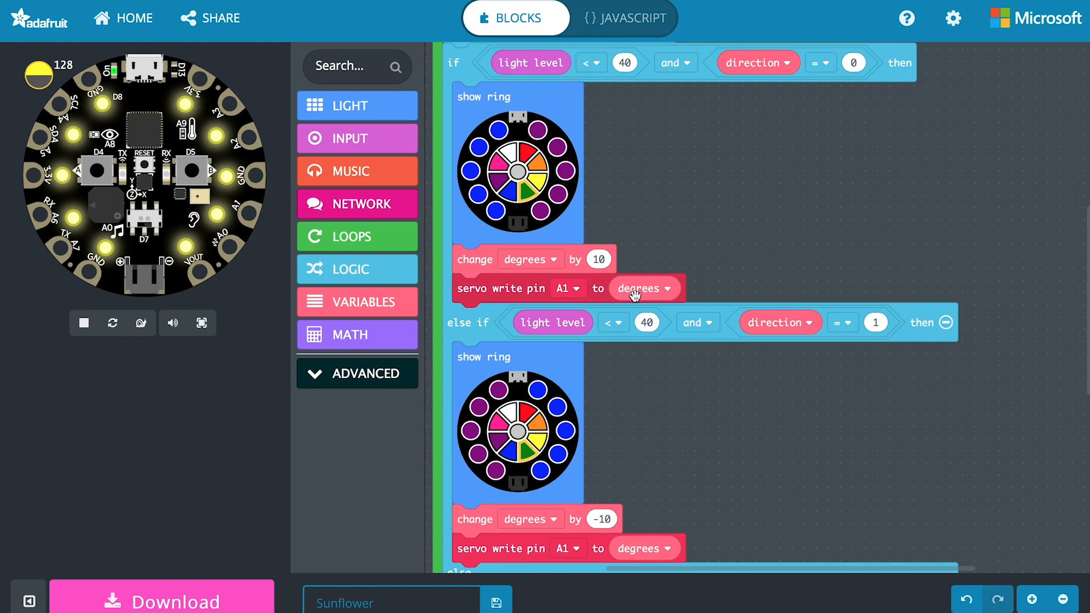
pyautogui.moveTo(588, 260)
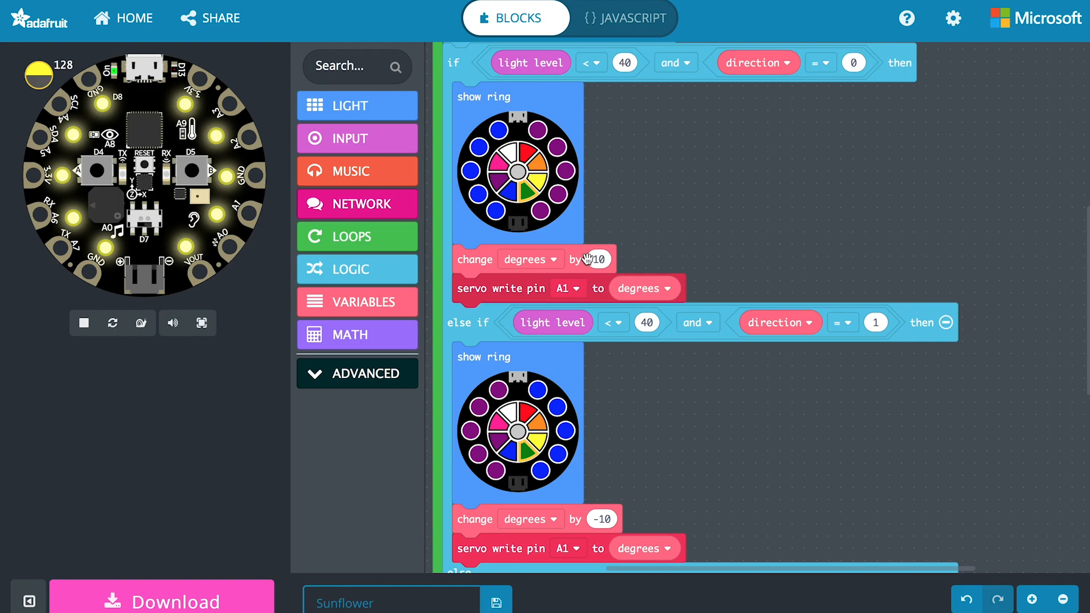
pyautogui.moveTo(628, 246)
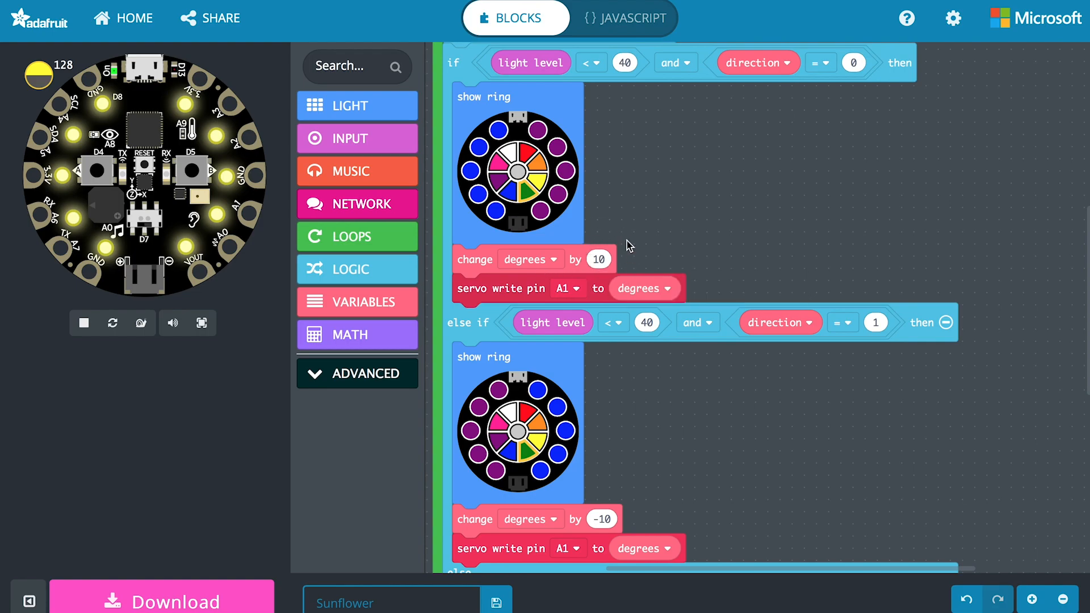
pyautogui.moveTo(737, 255)
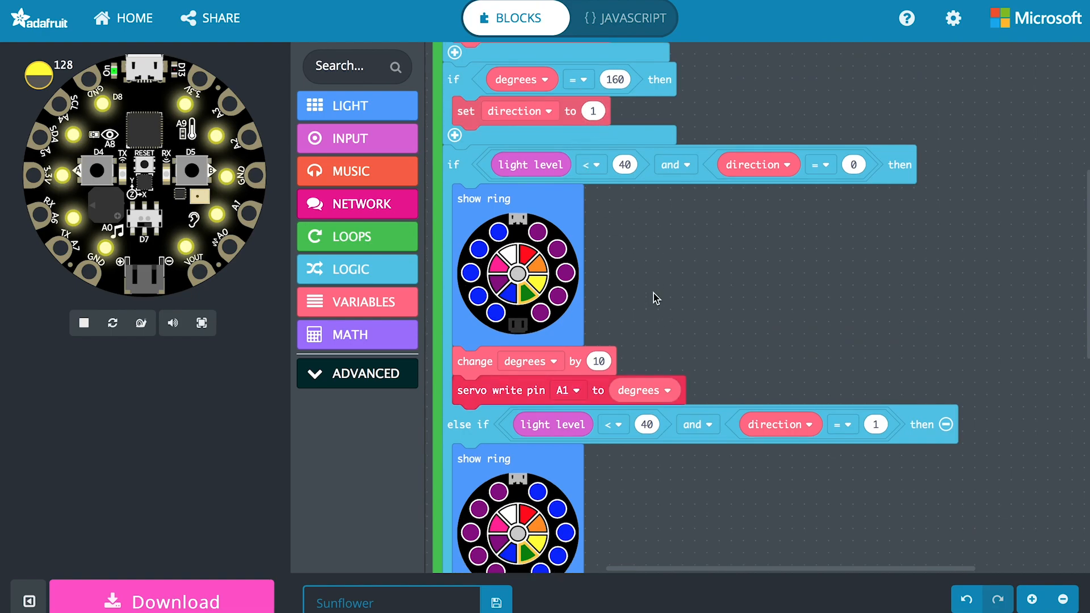
pyautogui.scroll(-3)
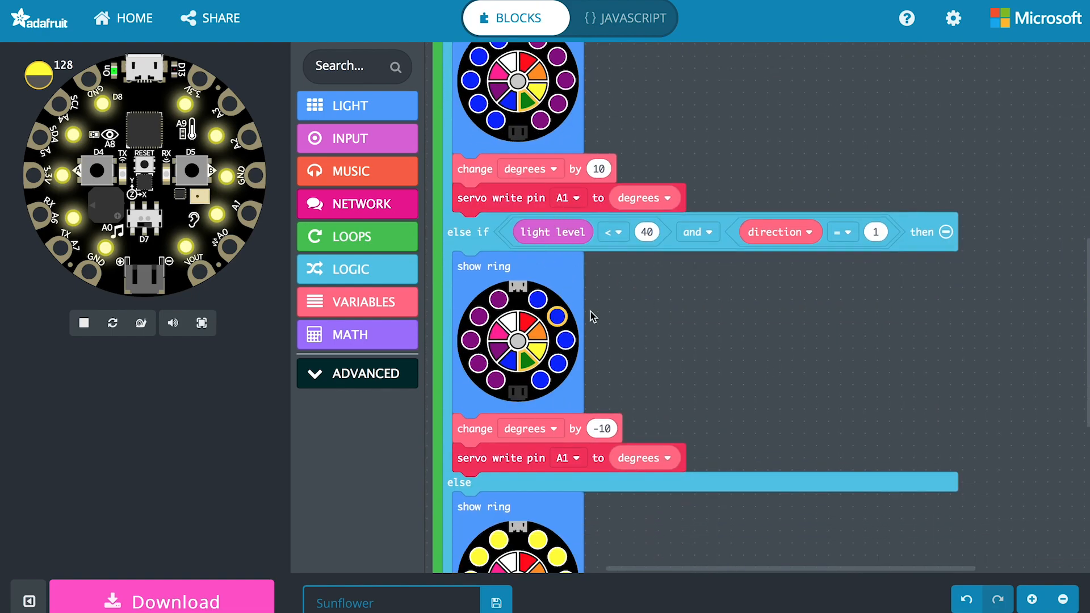
pyautogui.scroll(3)
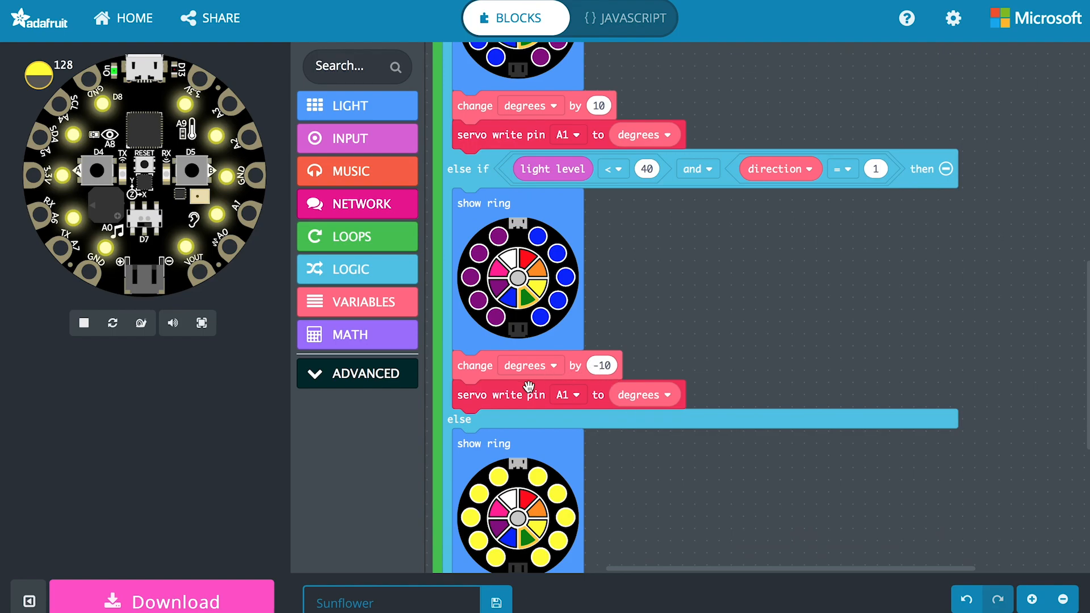
pyautogui.moveTo(591, 387)
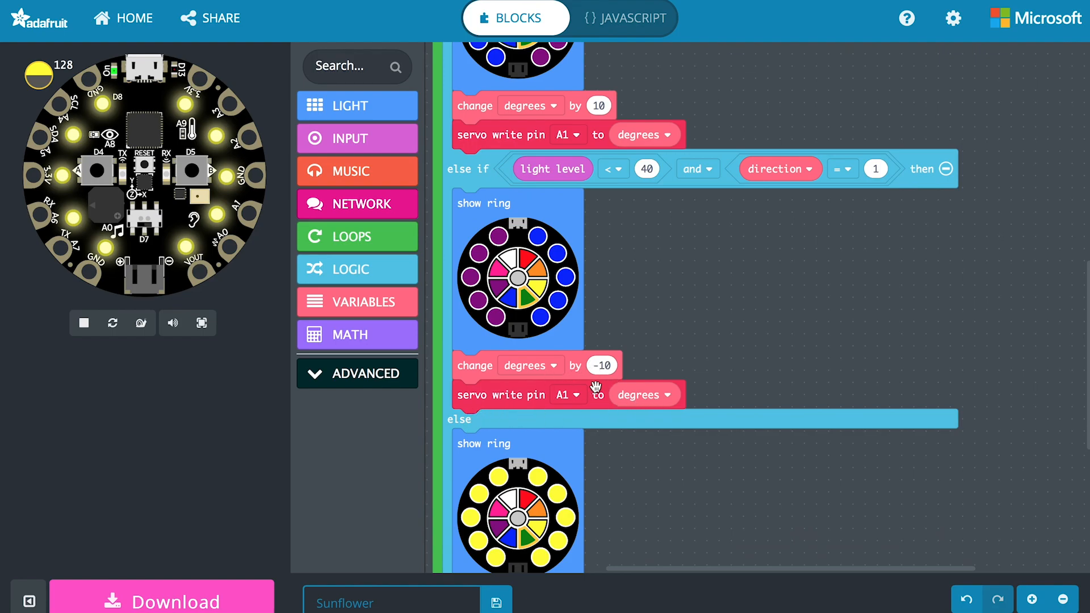
pyautogui.moveTo(612, 277)
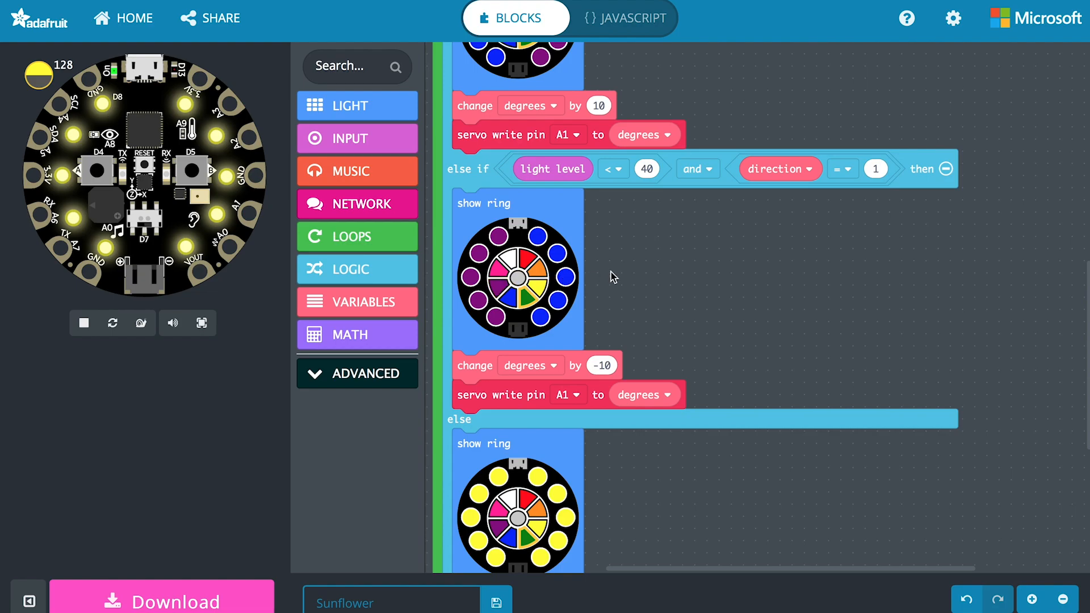